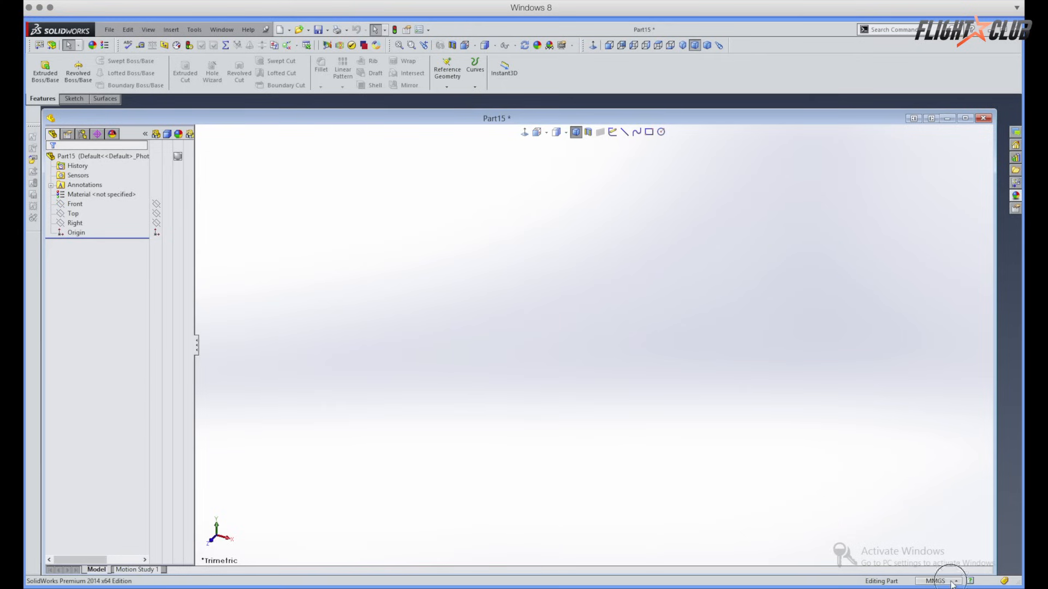
Set the part's unit system to MMGS (millimetre, gram, second)
{"action": "left_click", "coordinate": [943, 581]}
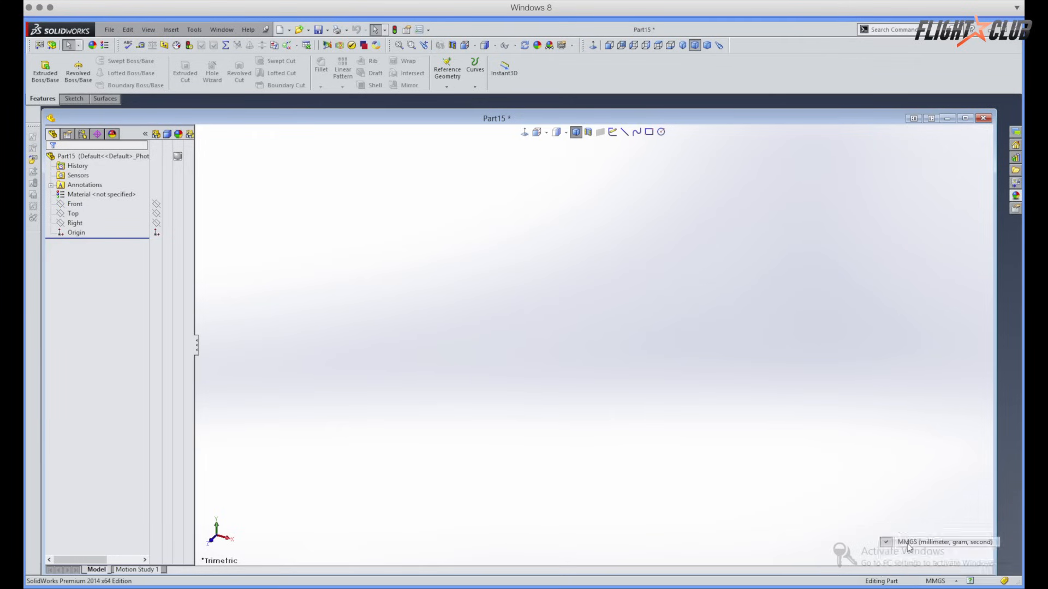
{"action": "left_click", "coordinate": [74, 98]}
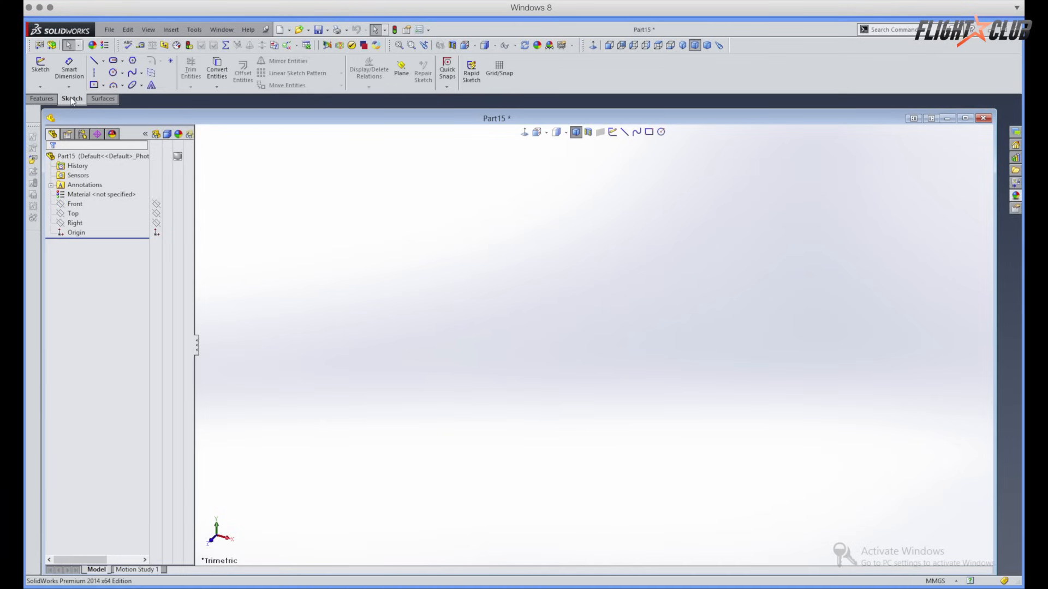
{"action": "left_click", "coordinate": [42, 98]}
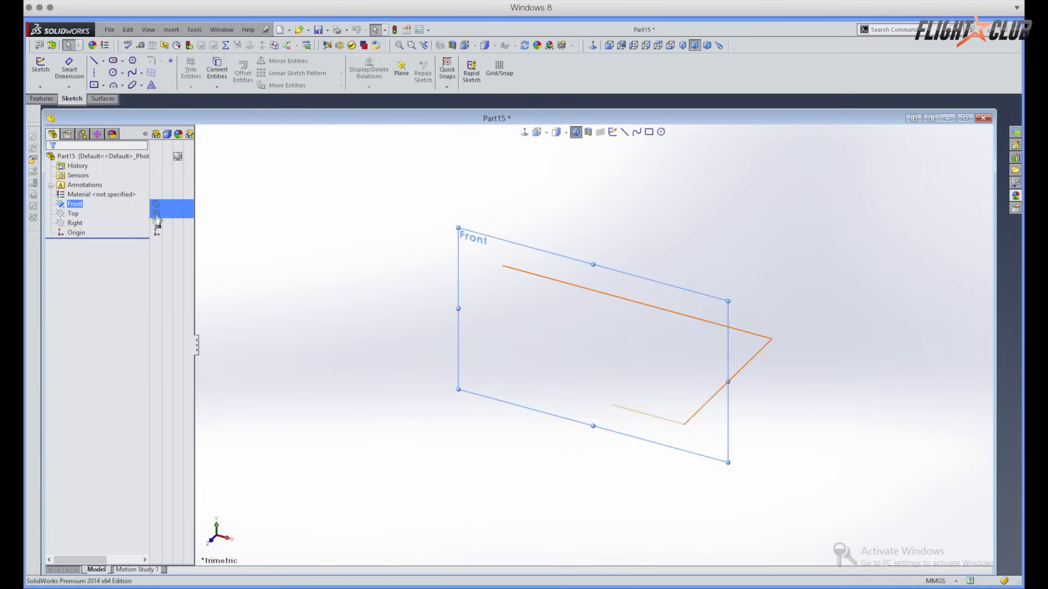
{"action": "left_click", "coordinate": [75, 223]}
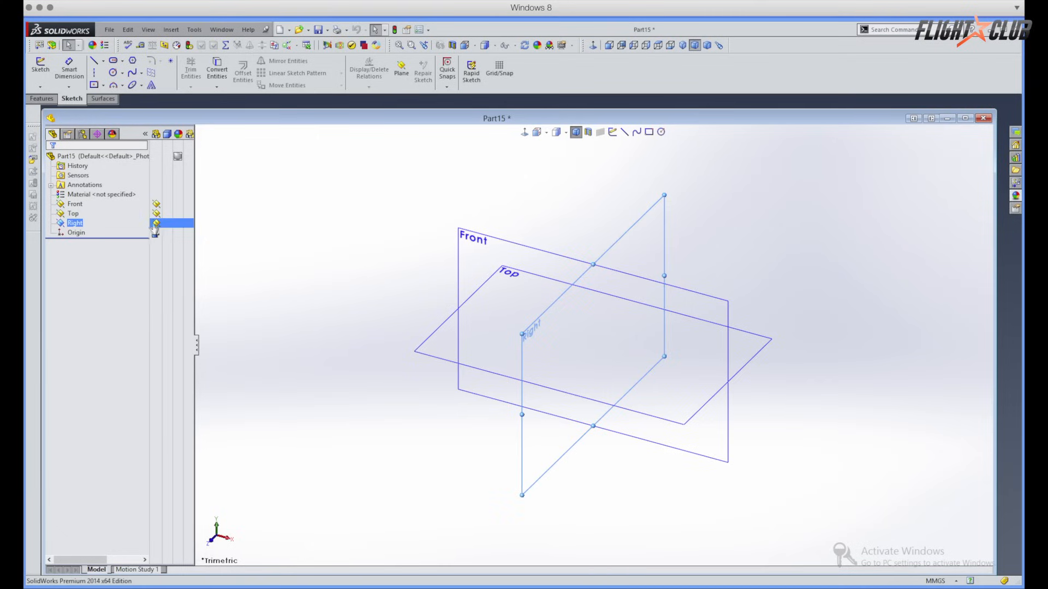
{"action": "left_click", "coordinate": [72, 214]}
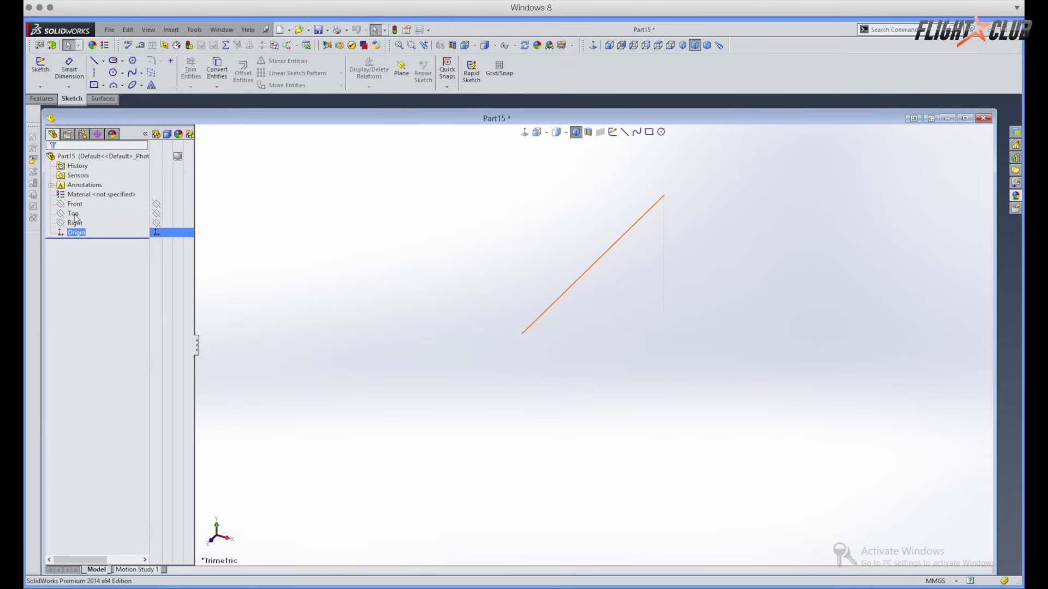
{"action": "left_click", "coordinate": [72, 214]}
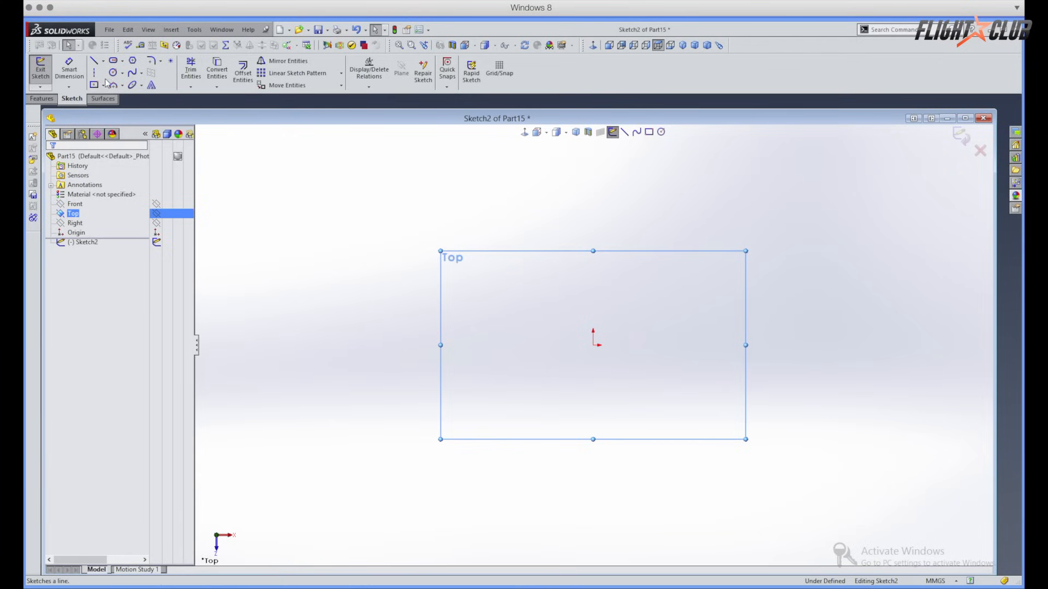
{"action": "mouse_move", "coordinate": [112, 74]}
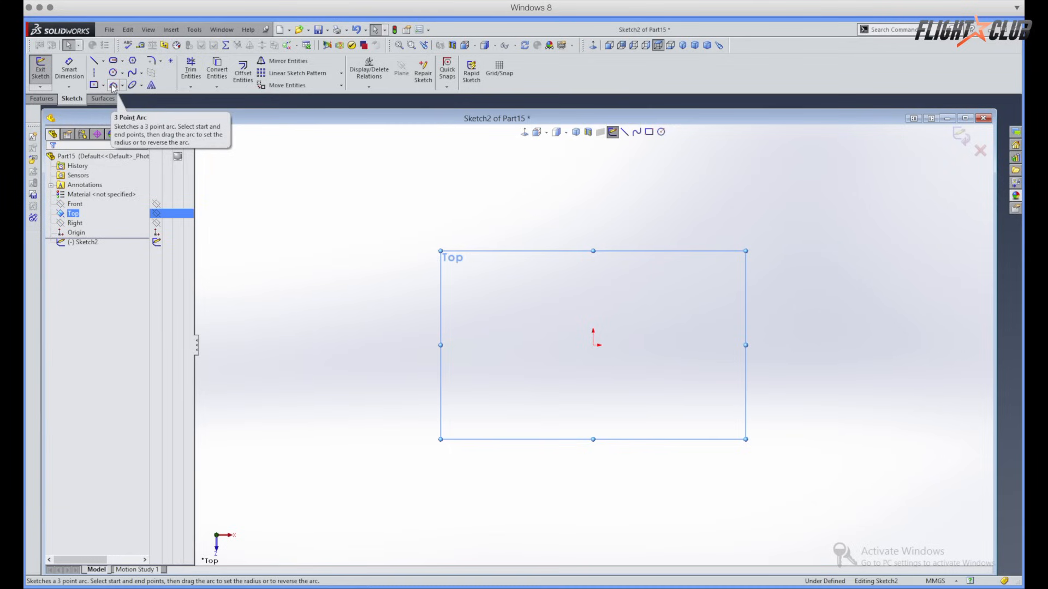
{"action": "mouse_move", "coordinate": [129, 74]}
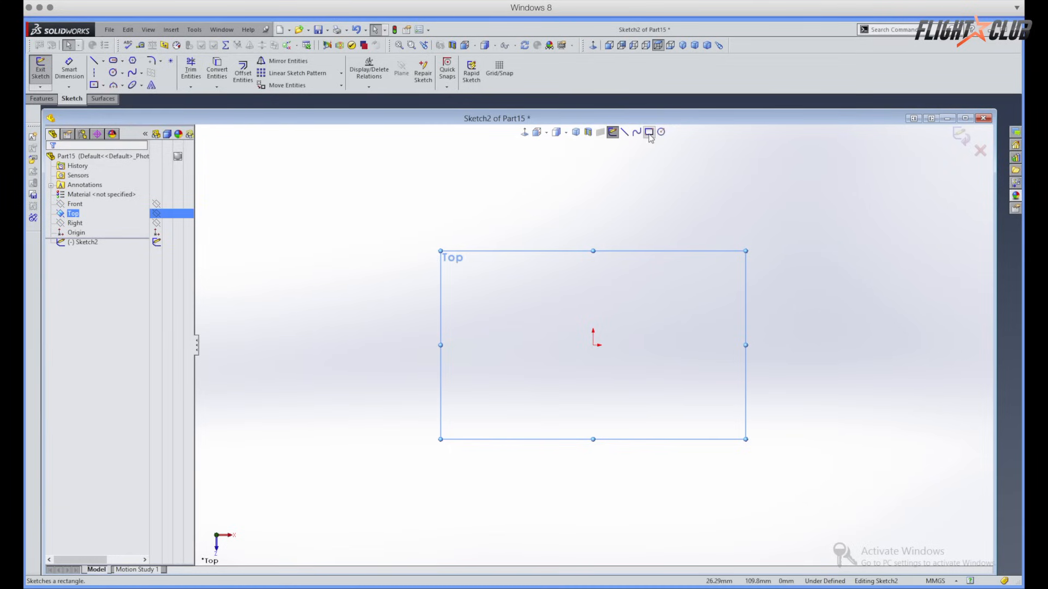
Draw a corner rectangle on the Top plane starting from the origin
{"action": "left_click", "coordinate": [648, 131]}
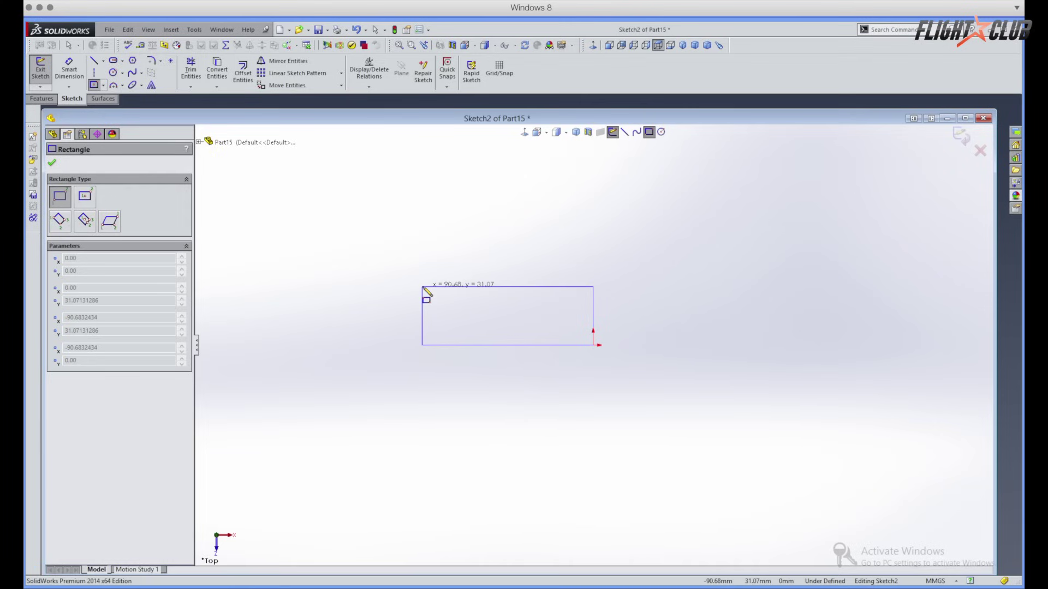
{"action": "left_click", "coordinate": [506, 321]}
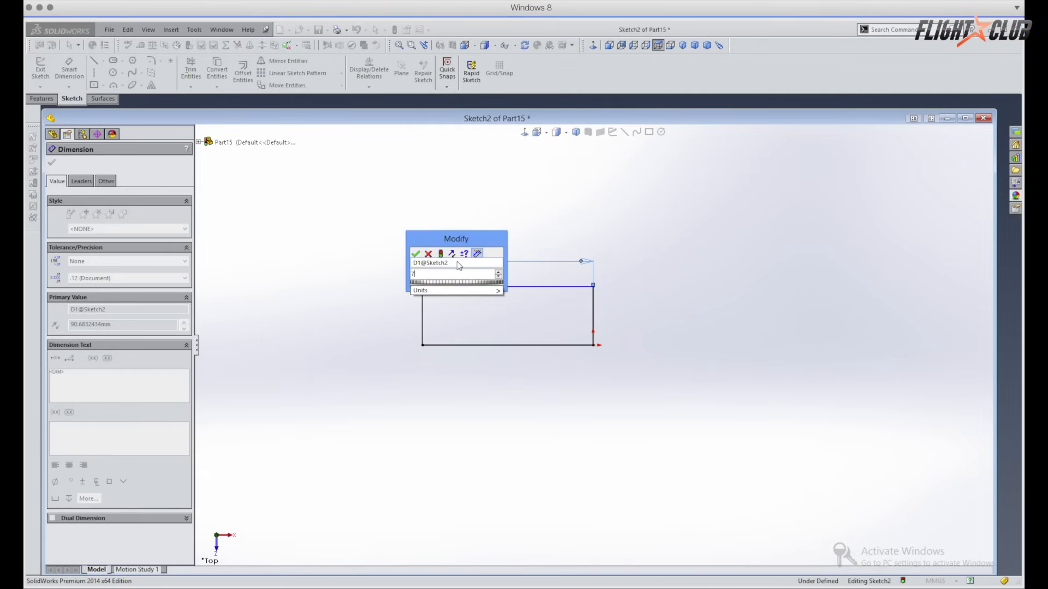
Dimension the rectangle 70 mm wide and 30 mm tall, fully defining it
{"action": "left_click", "coordinate": [416, 253]}
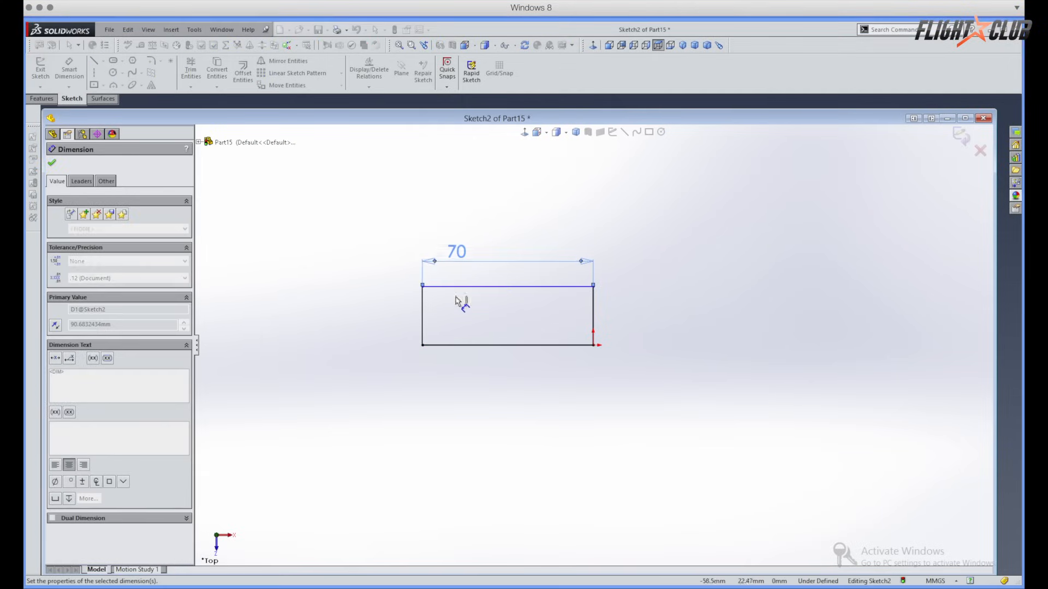
{"action": "left_click", "coordinate": [506, 285]}
{"action": "type", "text": "7"}
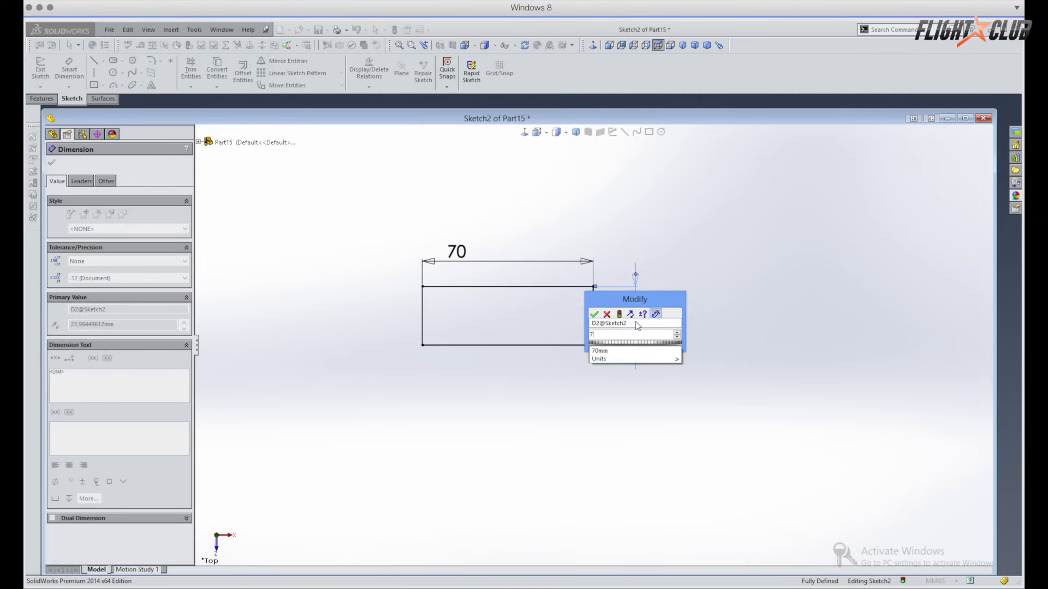
{"action": "type", "text": "30"}
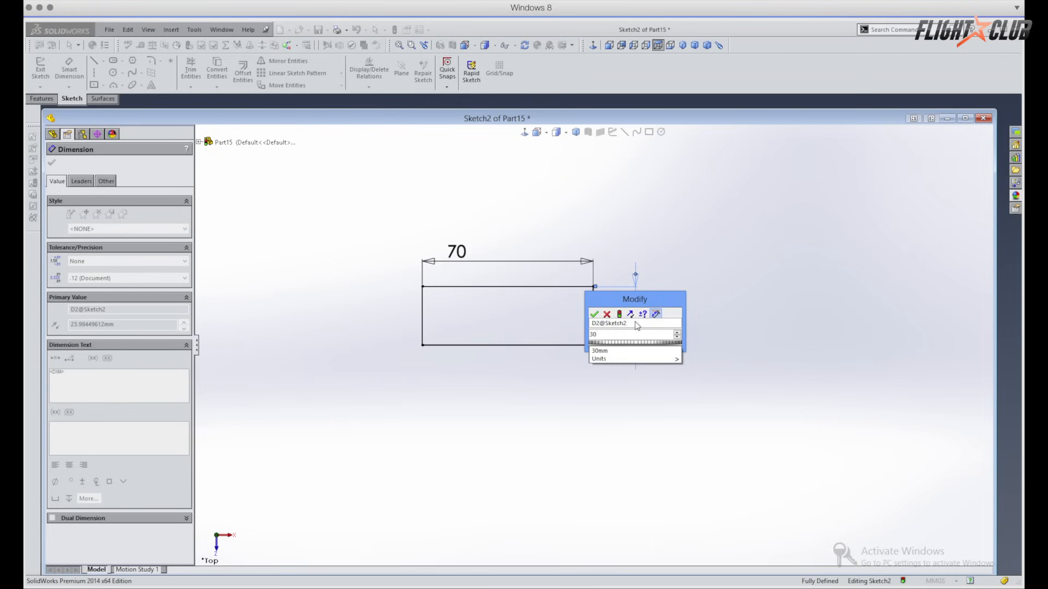
{"action": "left_click", "coordinate": [596, 314]}
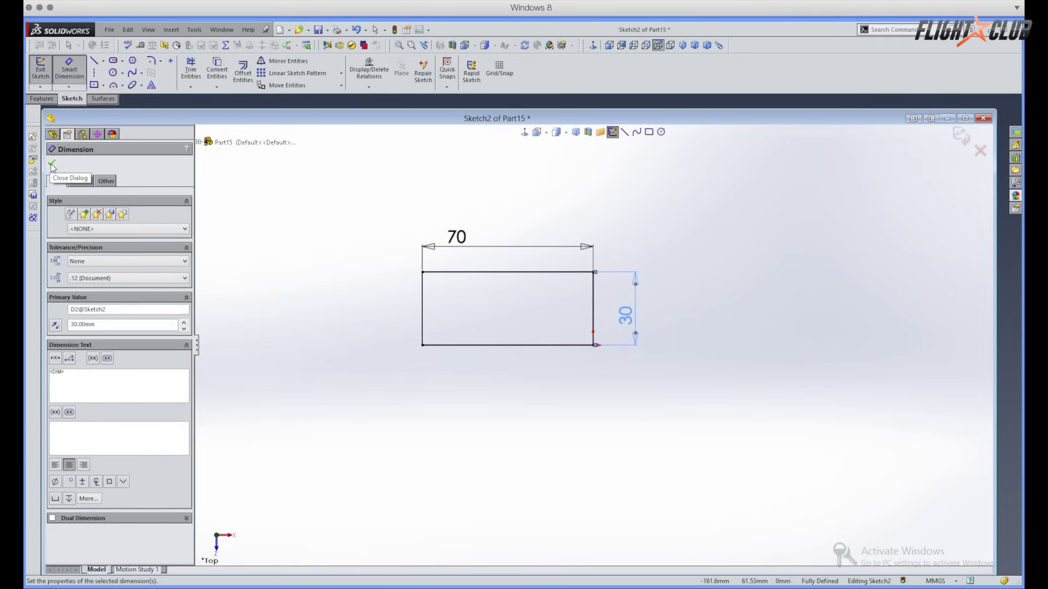
{"action": "left_click", "coordinate": [50, 164]}
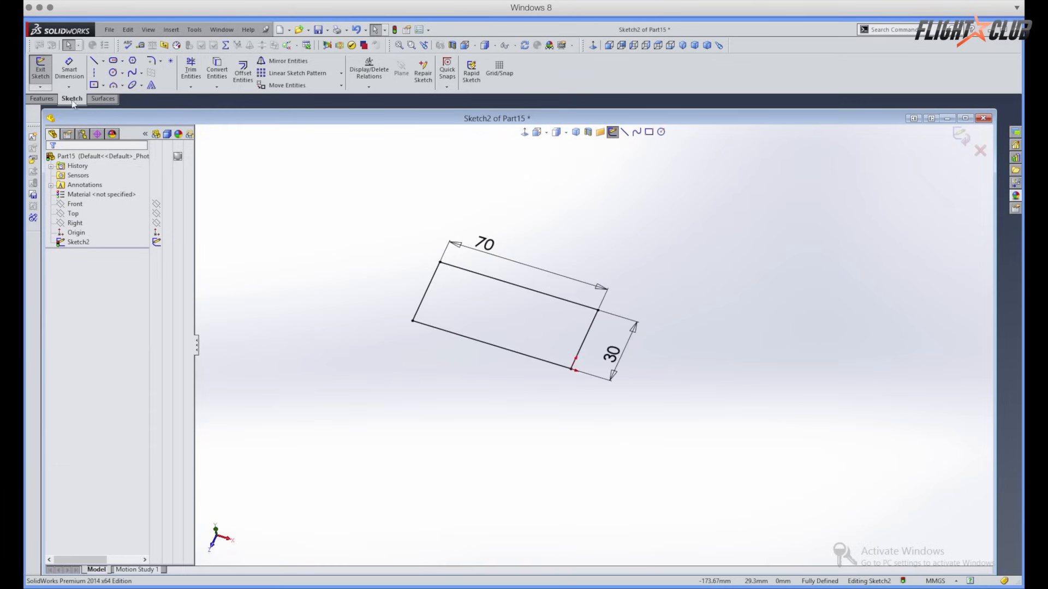
Extrude the rectangle as a Blind boss 7 mm from the sketch plane (Boss-Extrude1)
{"action": "left_click", "coordinate": [40, 98]}
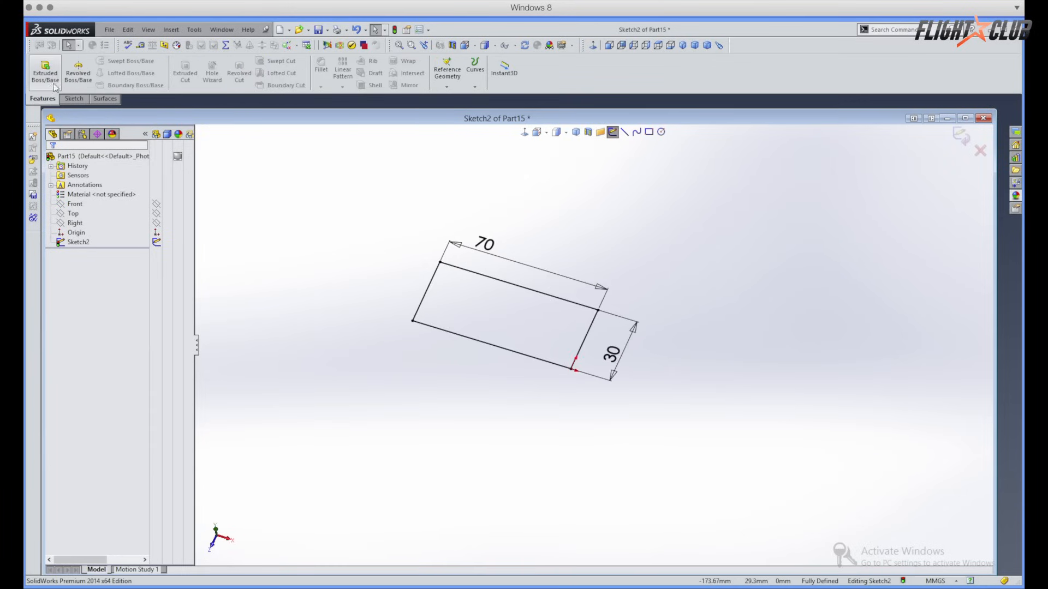
{"action": "mouse_move", "coordinate": [46, 70]}
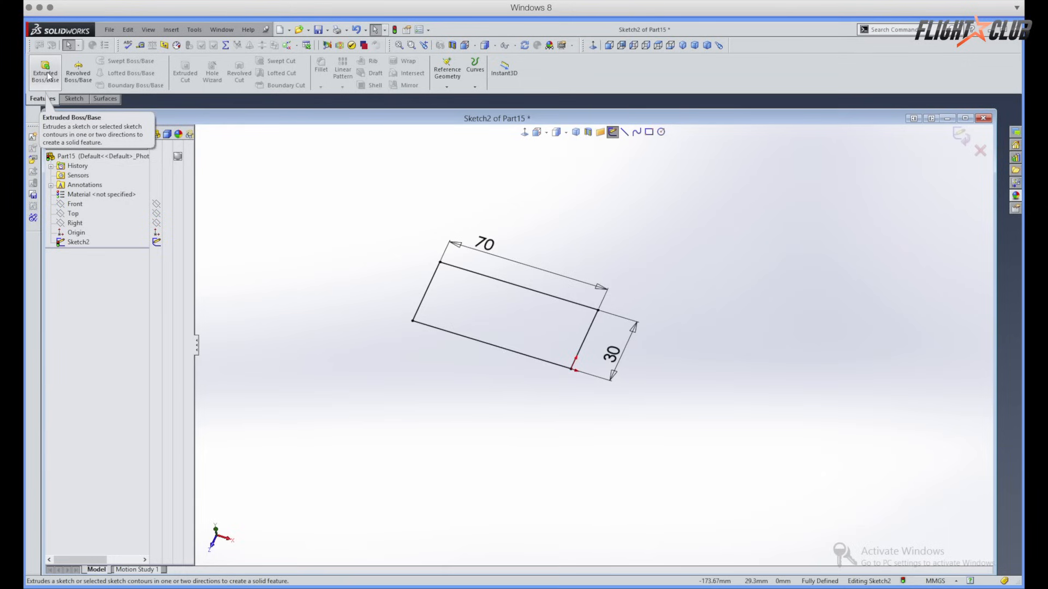
{"action": "left_click", "coordinate": [46, 70]}
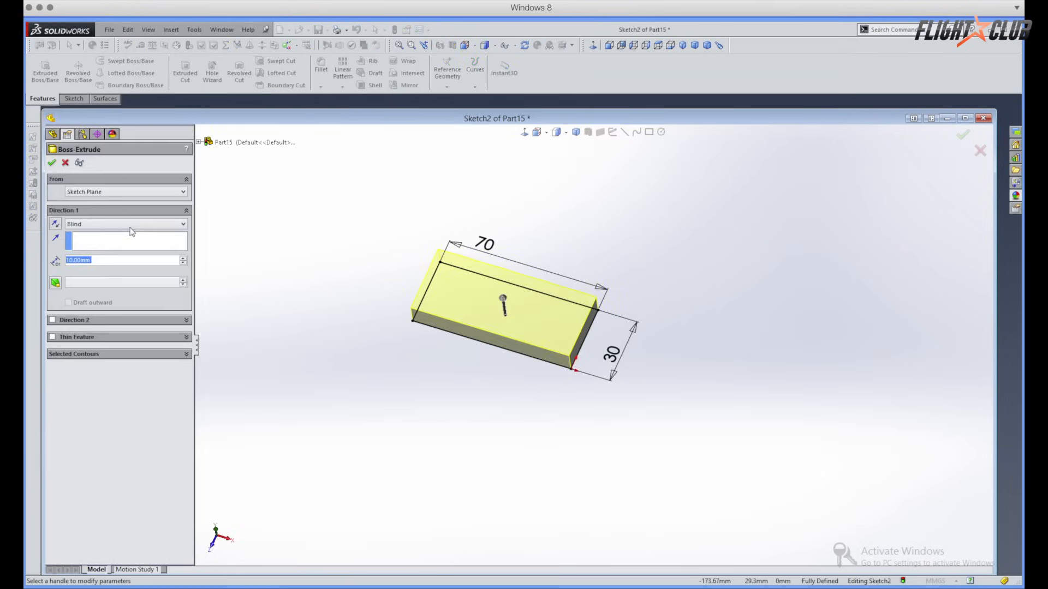
{"action": "mouse_move", "coordinate": [87, 205]}
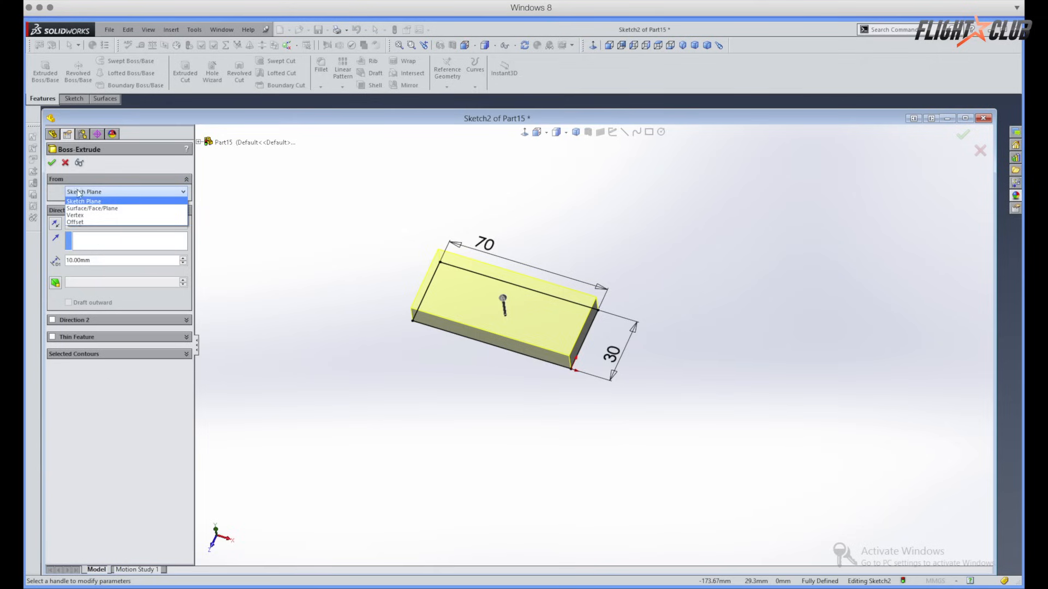
{"action": "left_click", "coordinate": [84, 201]}
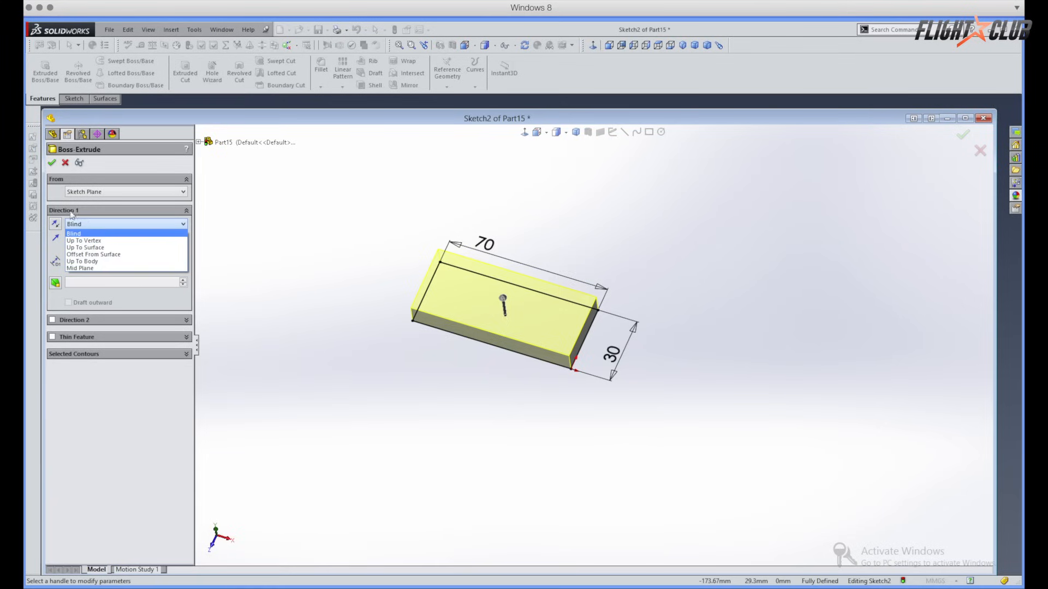
{"action": "left_click", "coordinate": [73, 233]}
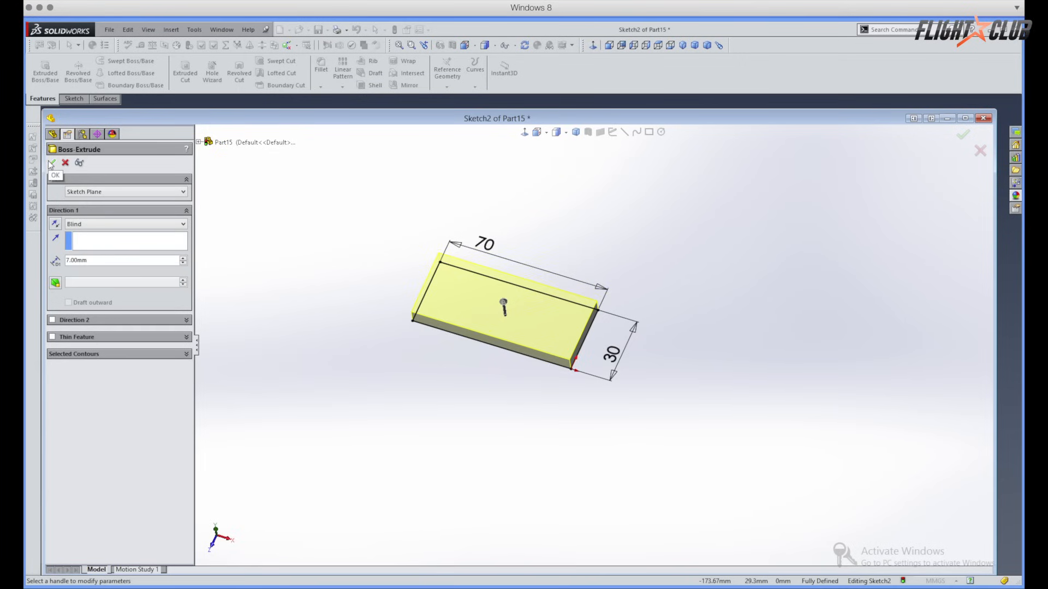
{"action": "left_click", "coordinate": [52, 164]}
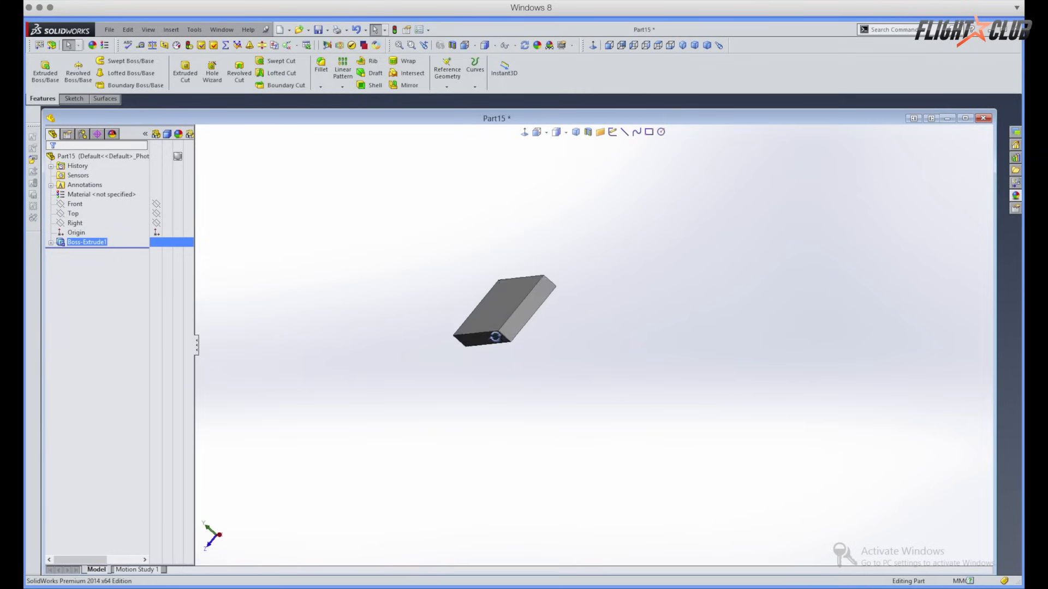
{"action": "mouse_move", "coordinate": [510, 336]}
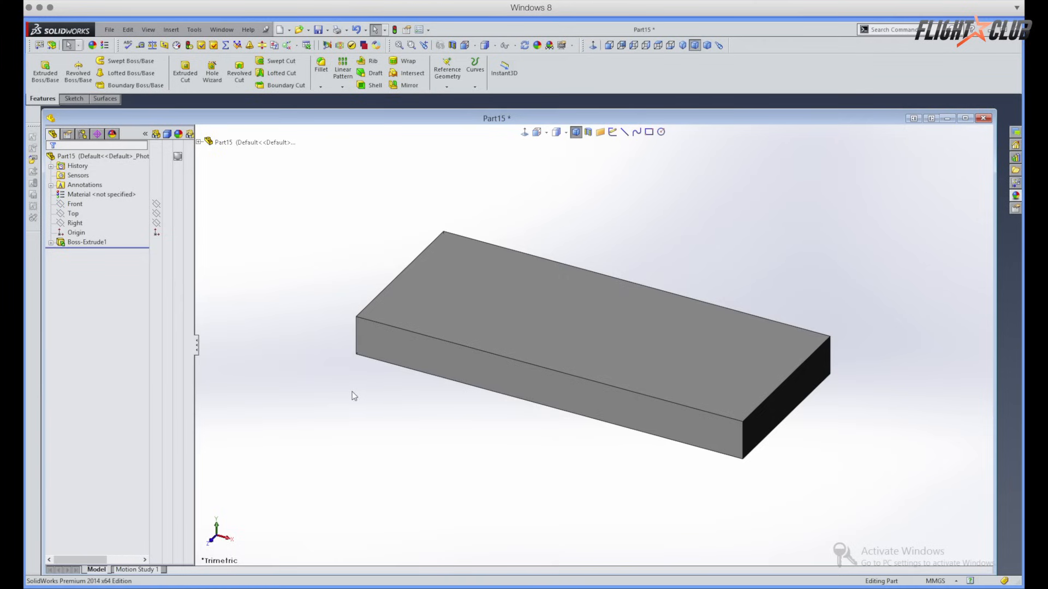
{"action": "left_click", "coordinate": [74, 203]}
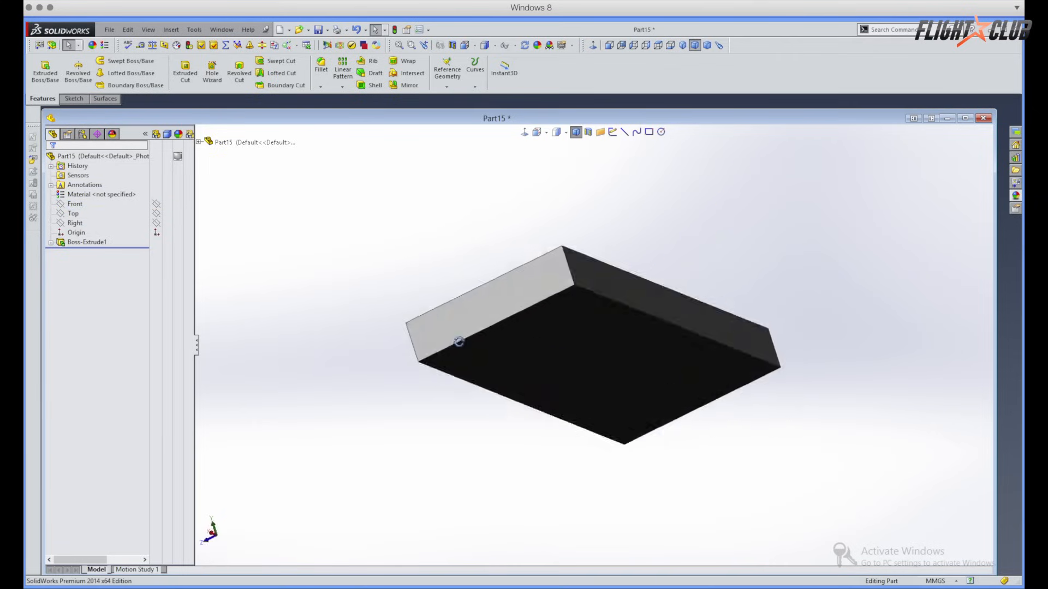
{"action": "left_click_drag", "start_coordinate": [460, 341], "coordinate": [454, 391]}
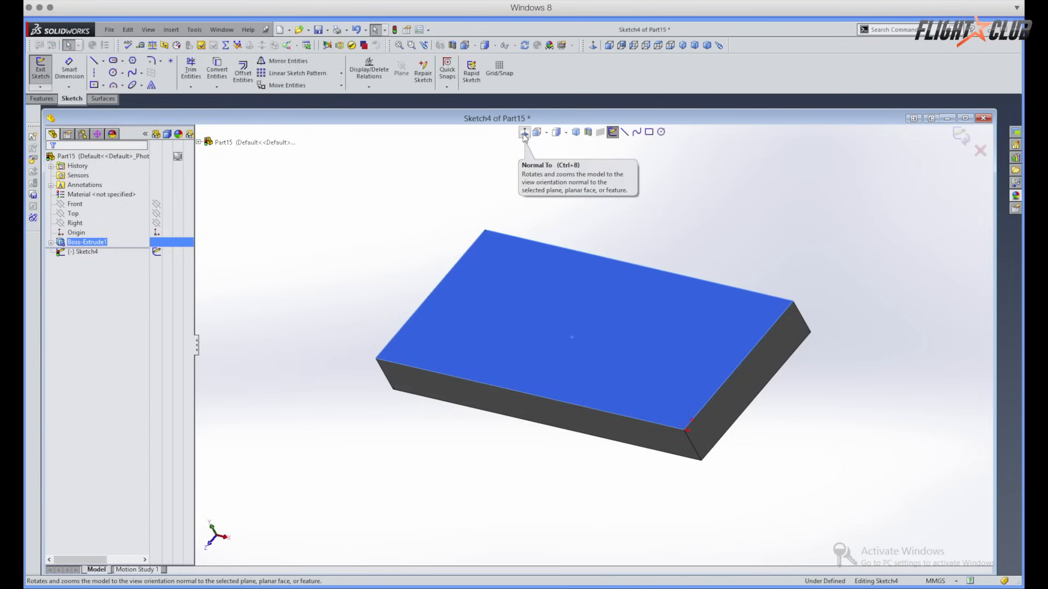
Sketch a long narrow slot rectangle across the upper middle of the block's top face
{"action": "left_click", "coordinate": [523, 133]}
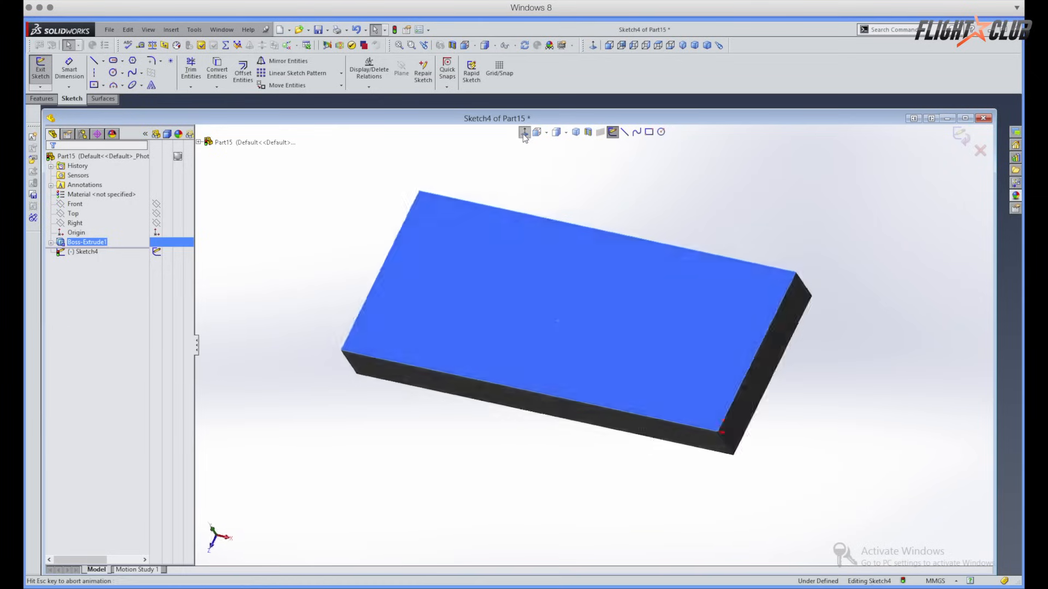
{"action": "left_click", "coordinate": [524, 132]}
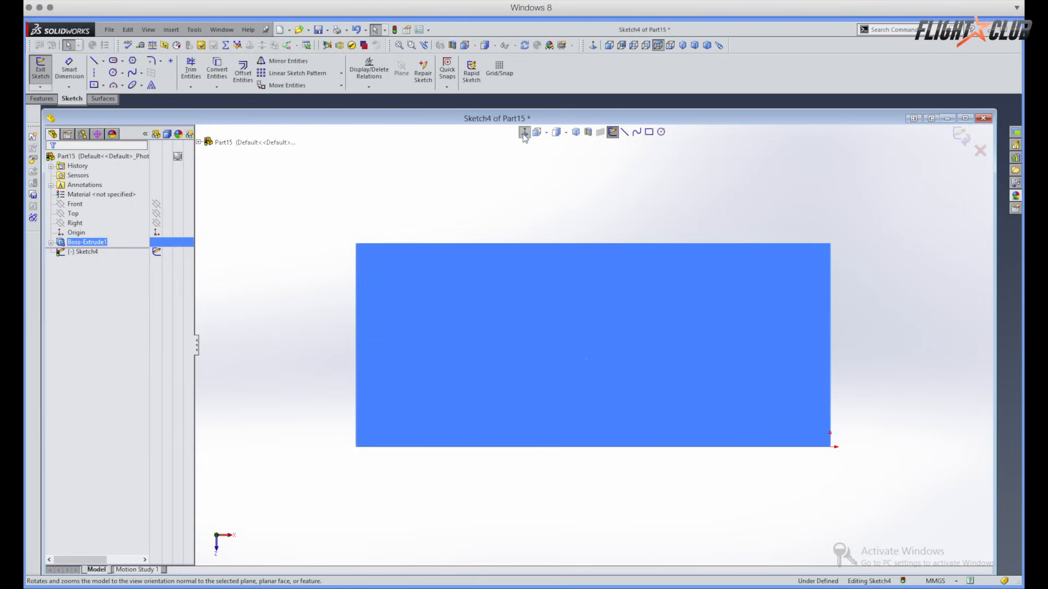
{"action": "mouse_move", "coordinate": [559, 337]}
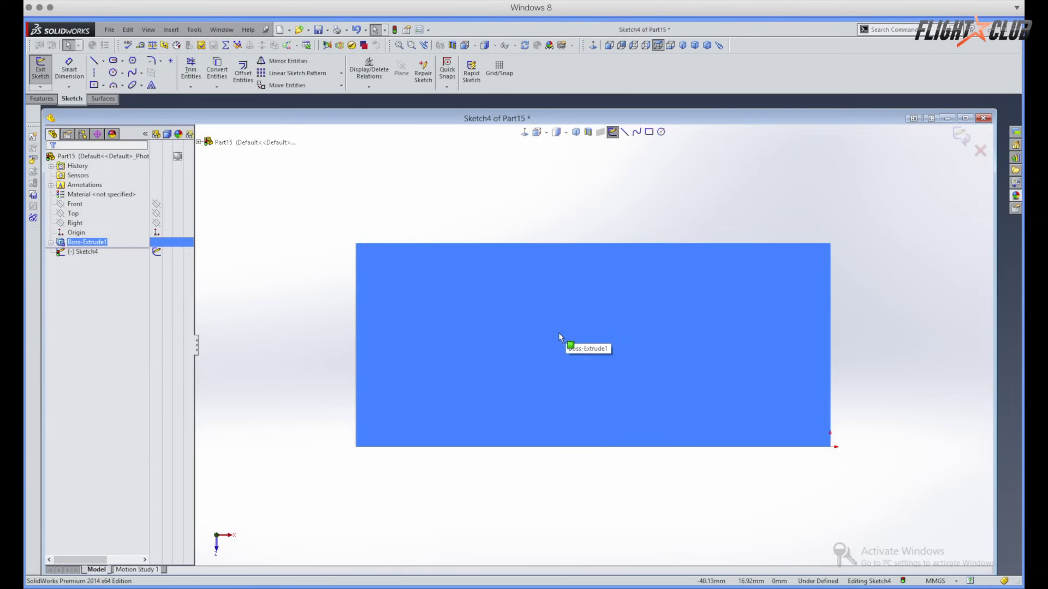
{"action": "left_click", "coordinate": [648, 131]}
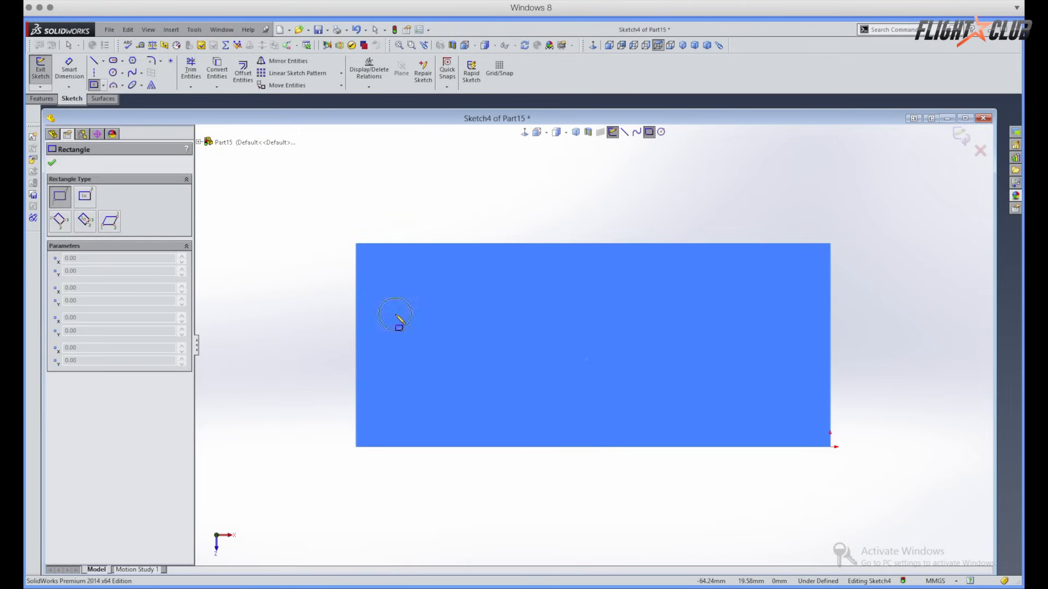
{"action": "left_click_drag", "start_coordinate": [394, 314], "coordinate": [792, 358]}
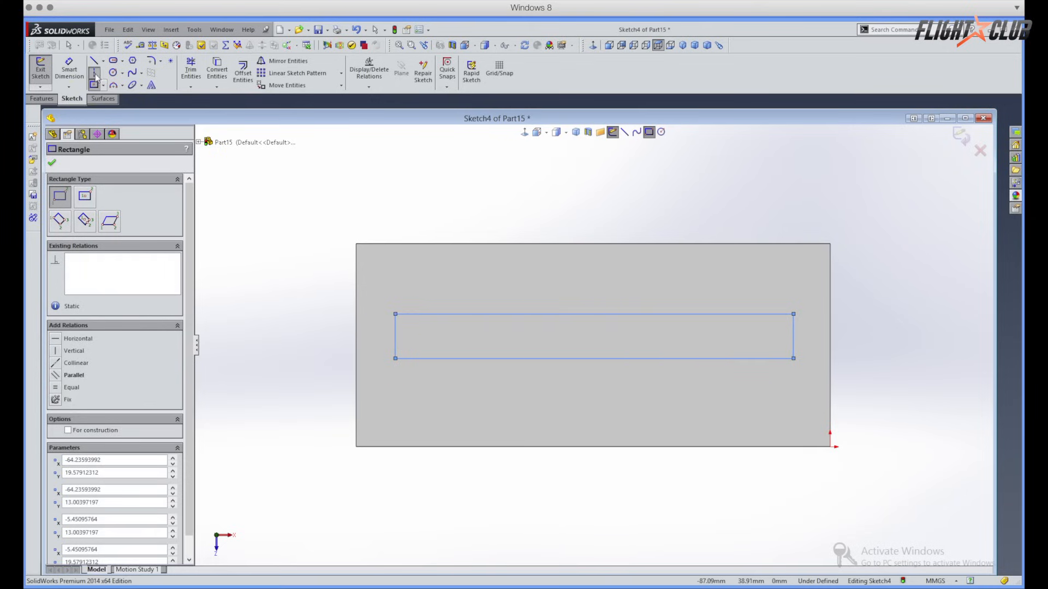
Add a vertical centerline from the top-edge midpoint and a horizontal one from the slot's left side
{"action": "left_click", "coordinate": [94, 60]}
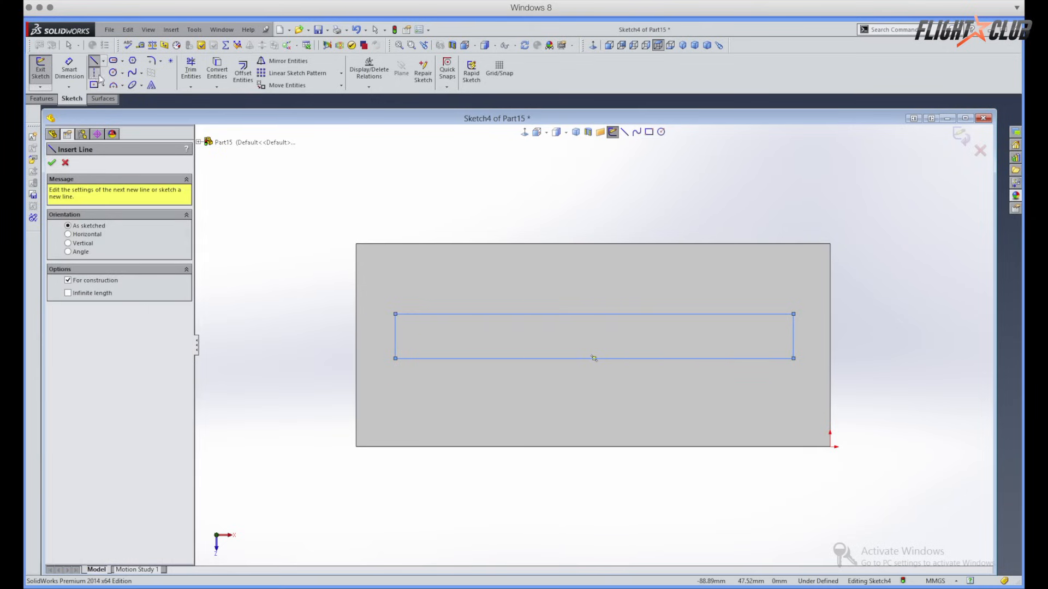
{"action": "mouse_move", "coordinate": [95, 85]}
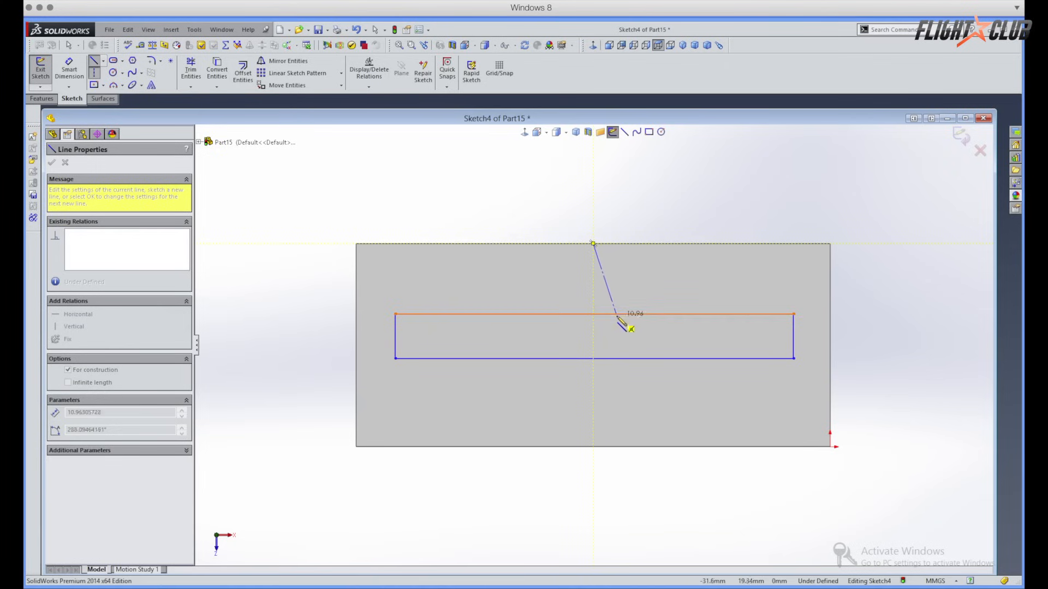
{"action": "left_click_drag", "start_coordinate": [629, 329], "coordinate": [595, 314]}
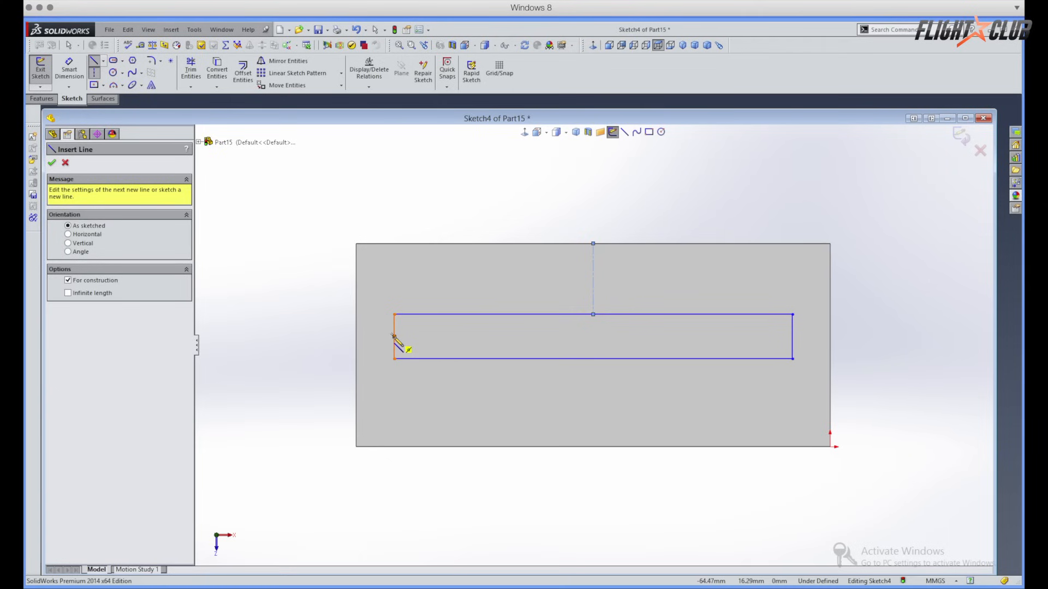
{"action": "left_click_drag", "start_coordinate": [393, 337], "coordinate": [353, 359]}
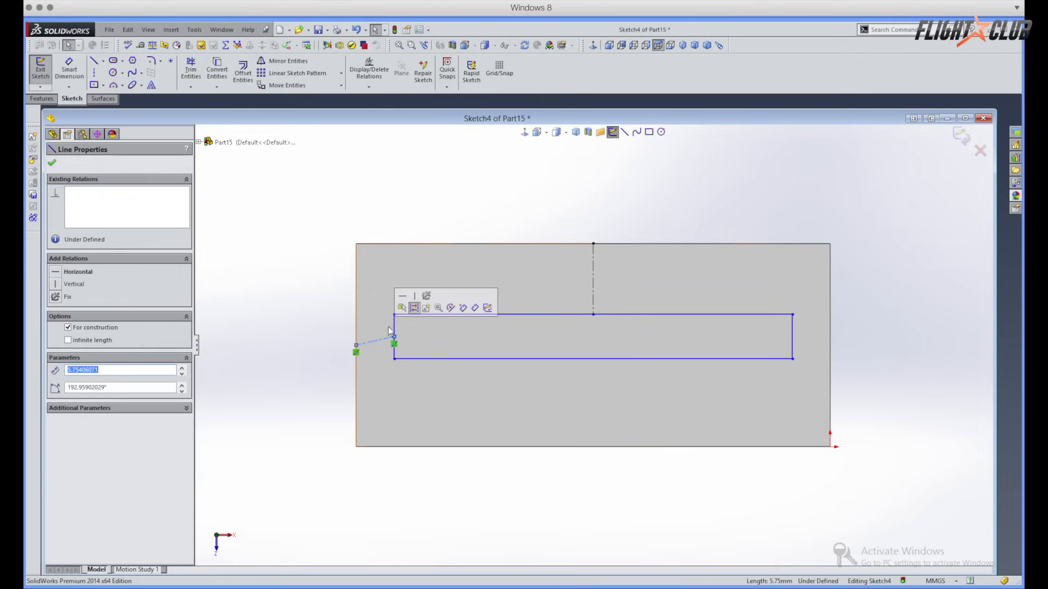
{"action": "left_click", "coordinate": [401, 308]}
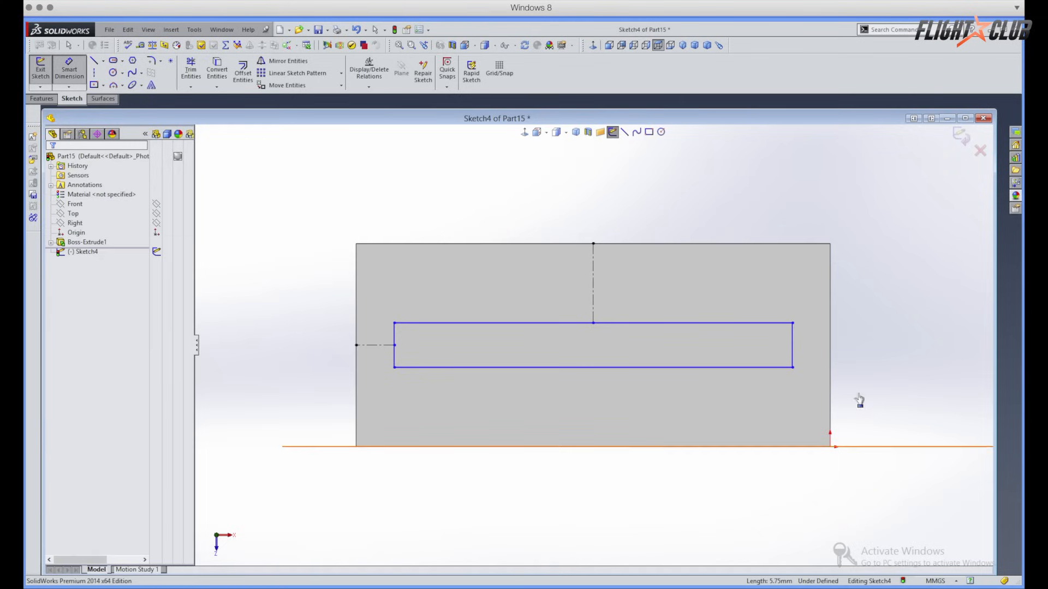
Dimension the slot rectangle 65 mm long and 1.5 mm wide, fully defining the sketch
{"action": "left_click", "coordinate": [394, 354]}
{"action": "type", "text": "65"}
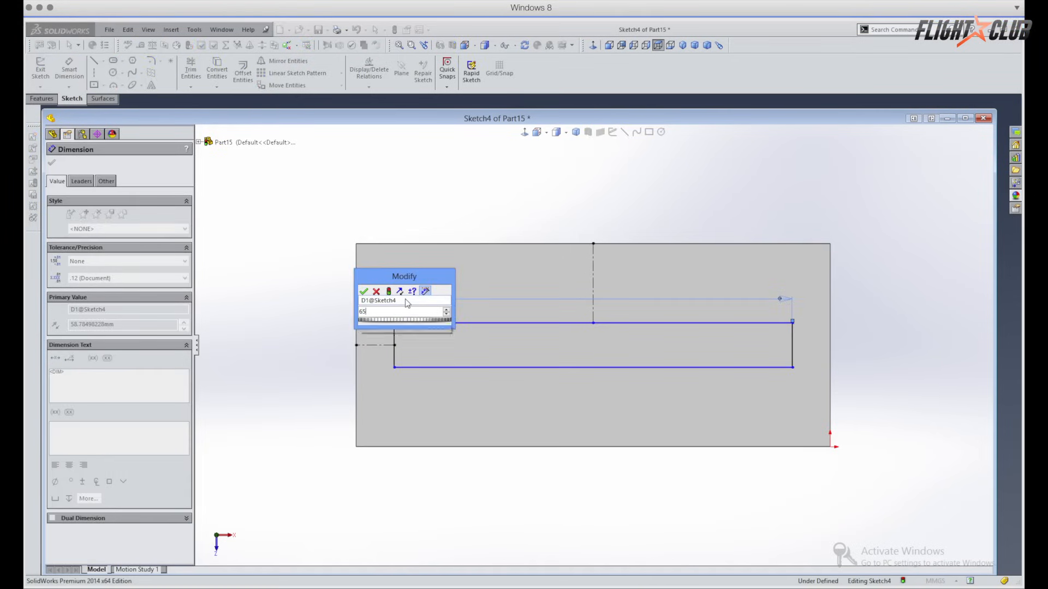
{"action": "left_click", "coordinate": [365, 291]}
{"action": "type", "text": "1.5"}
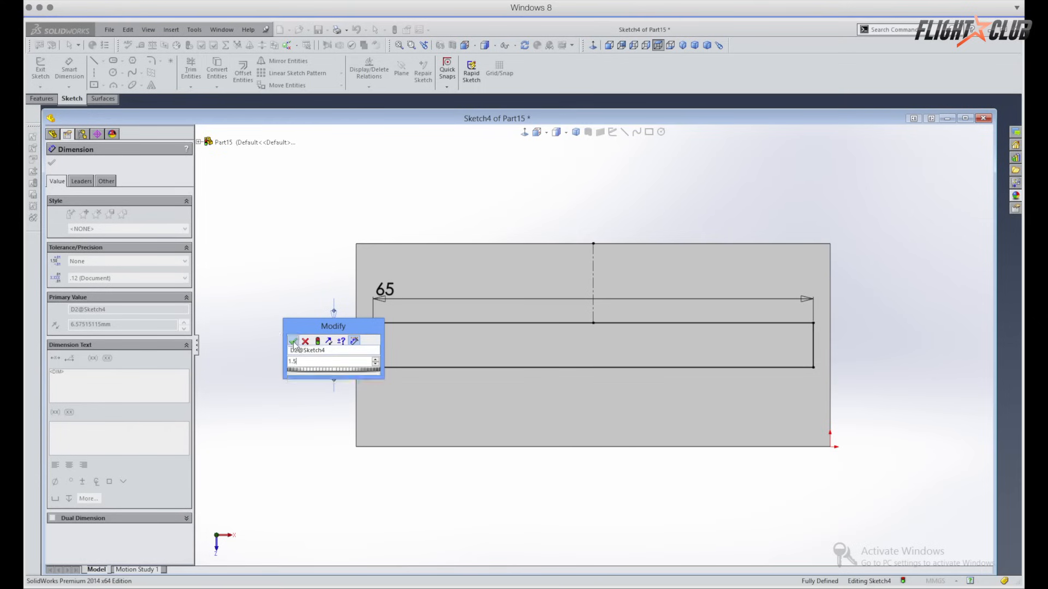
{"action": "left_click", "coordinate": [294, 341]}
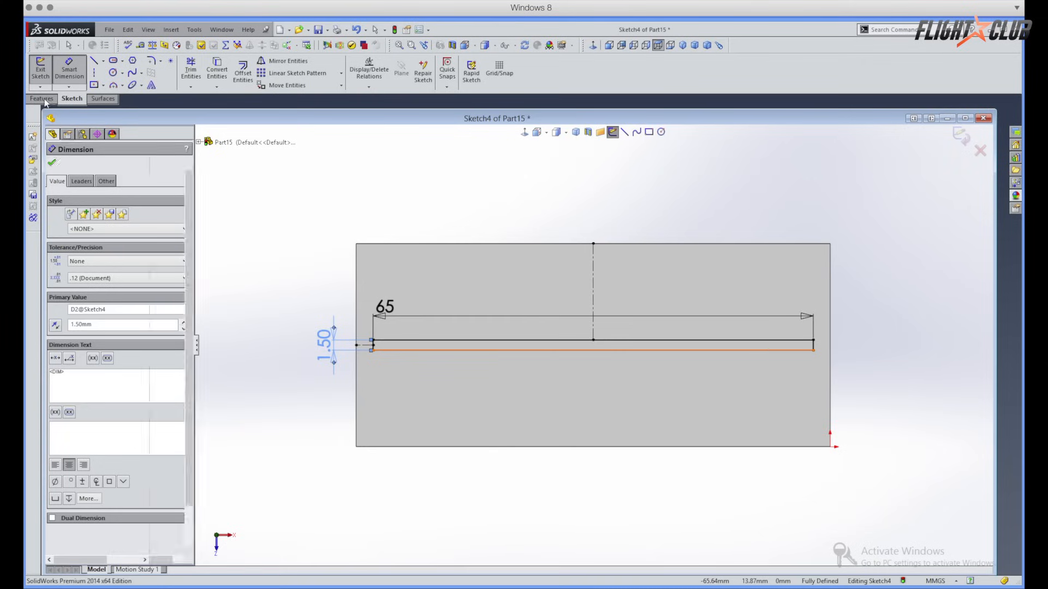
{"action": "left_click", "coordinate": [42, 98]}
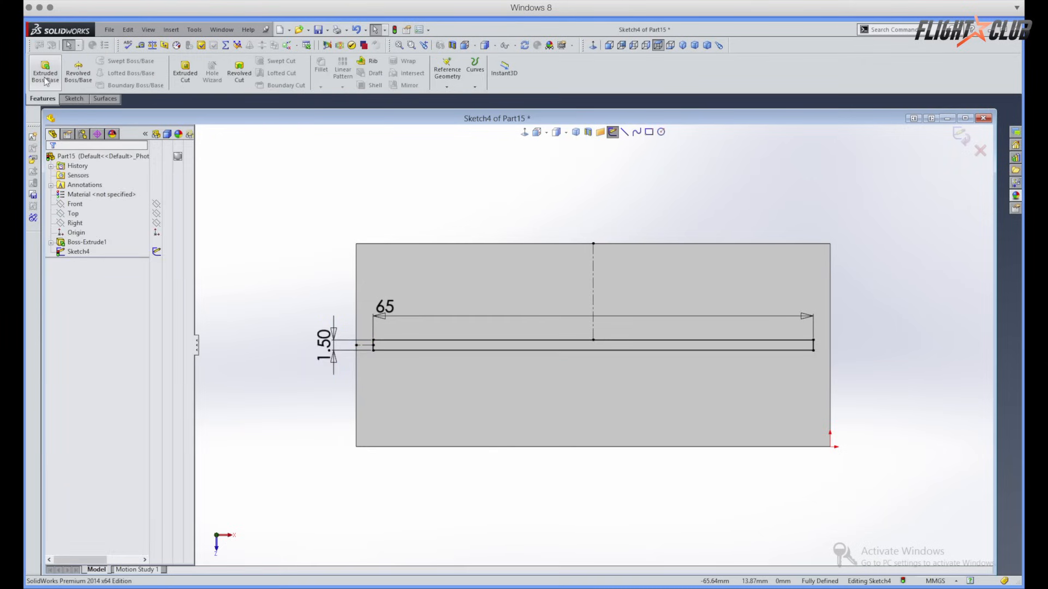
{"action": "mouse_move", "coordinate": [185, 74]}
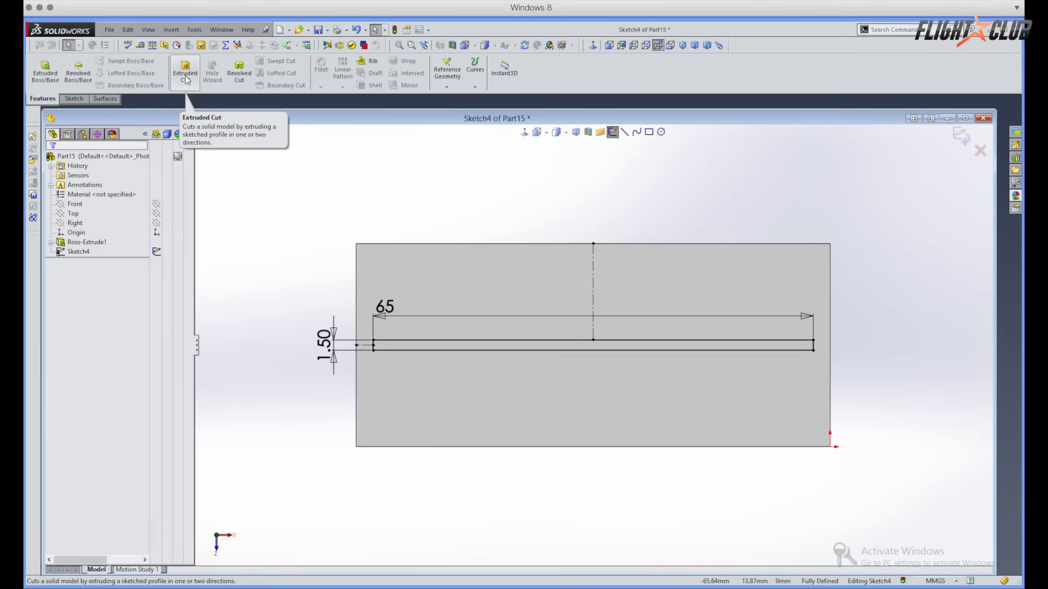
Cut the slot Through All to create Cut-Extrude1
{"action": "left_click", "coordinate": [185, 70]}
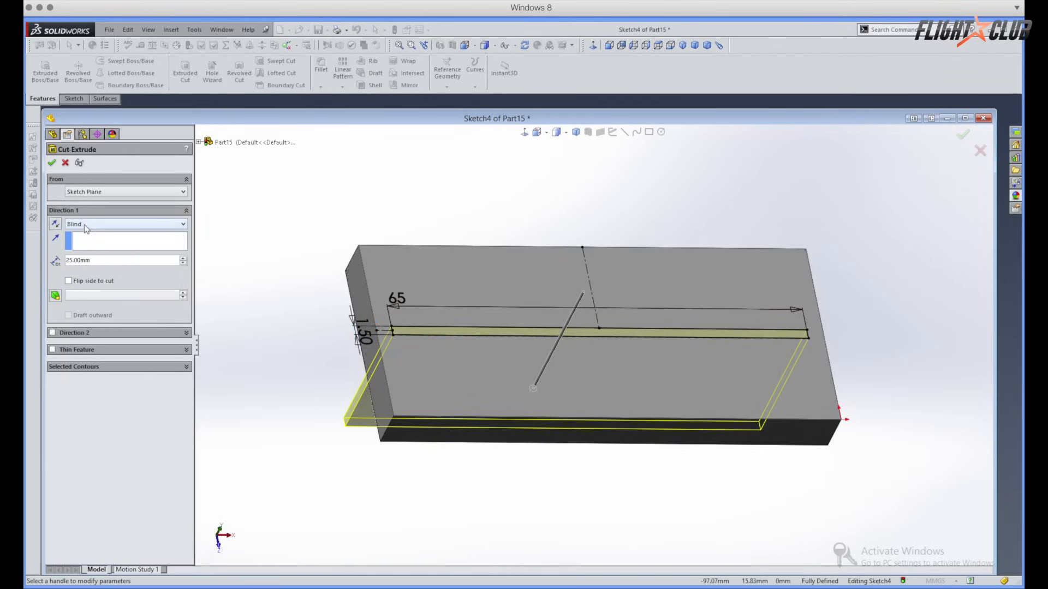
{"action": "left_click", "coordinate": [126, 224]}
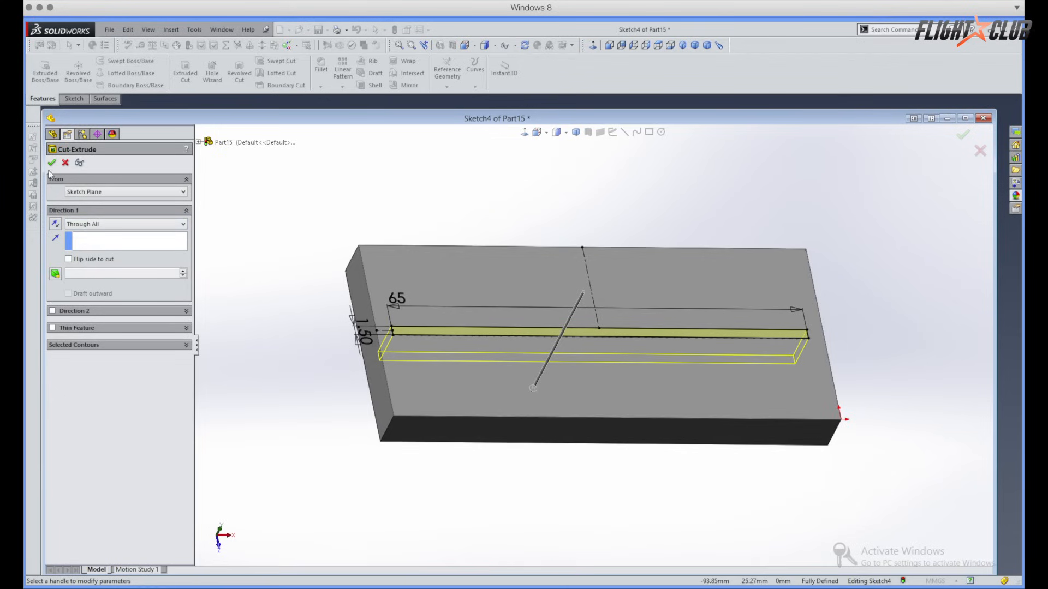
{"action": "left_click", "coordinate": [53, 162]}
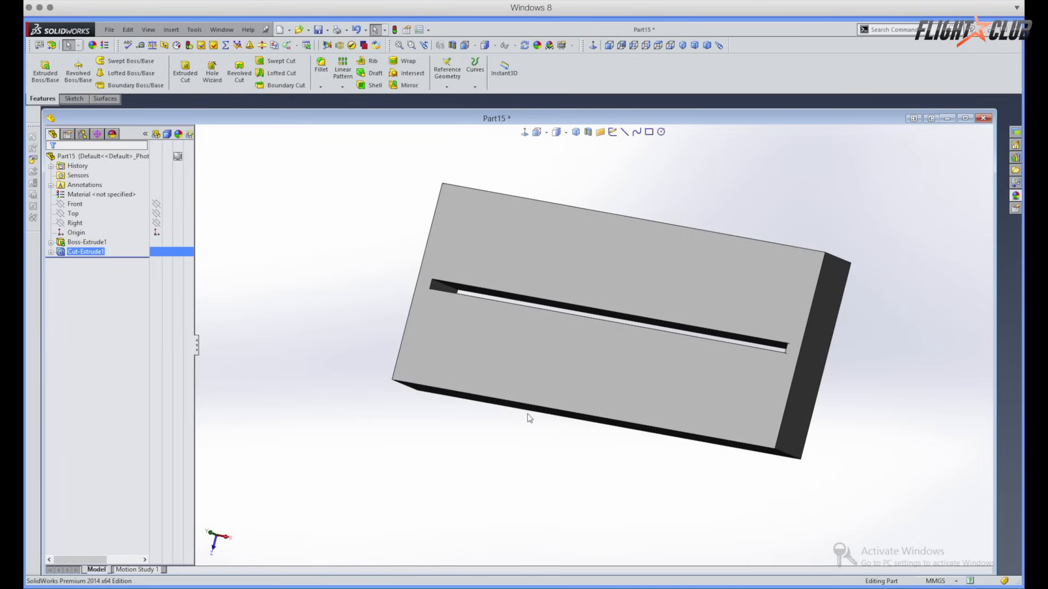
{"action": "mouse_move", "coordinate": [539, 443]}
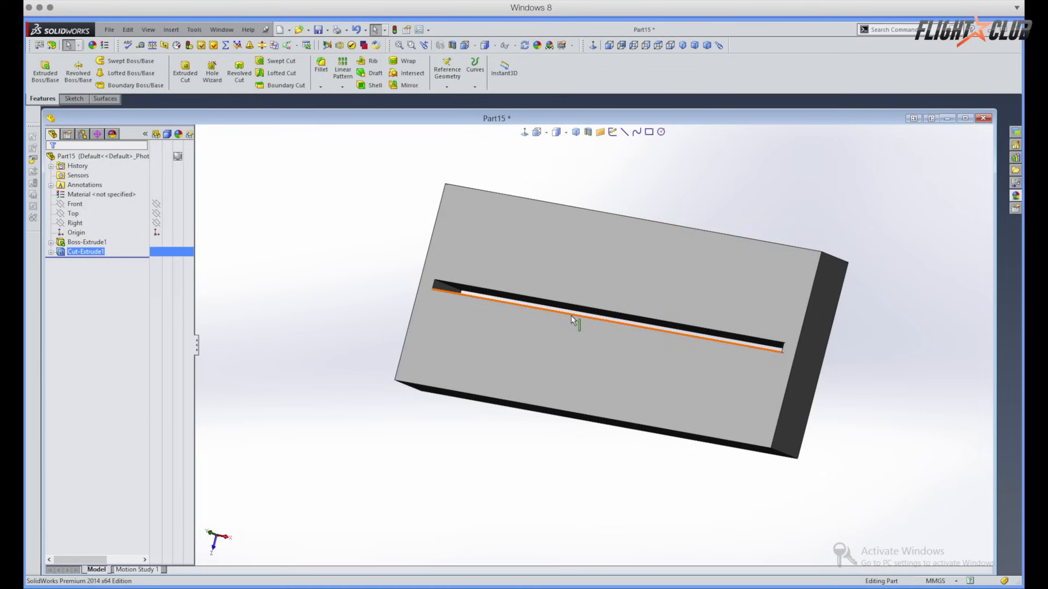
{"action": "mouse_move", "coordinate": [572, 319]}
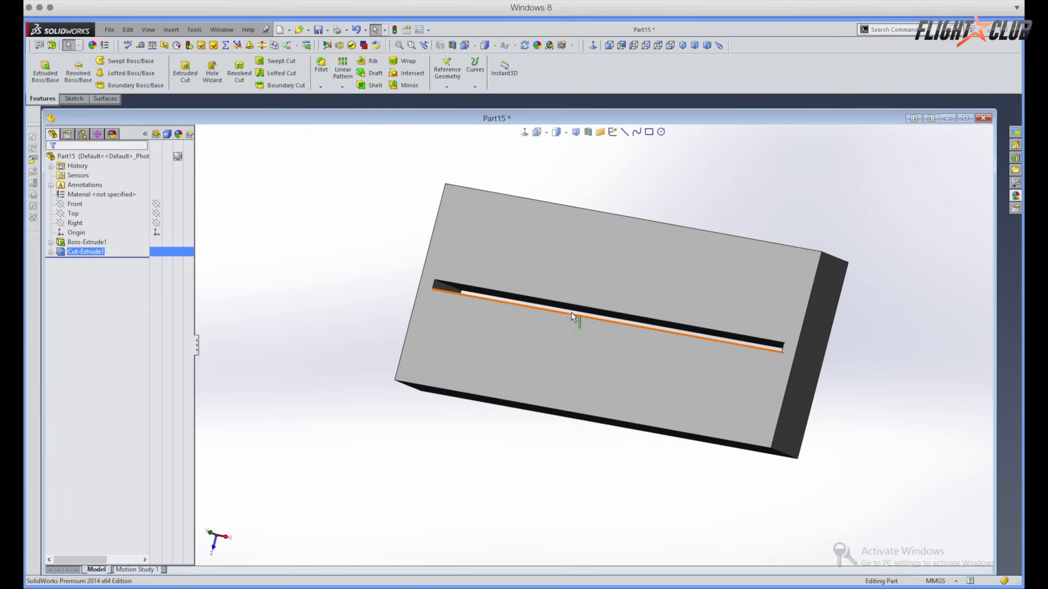
{"action": "mouse_move", "coordinate": [573, 319]}
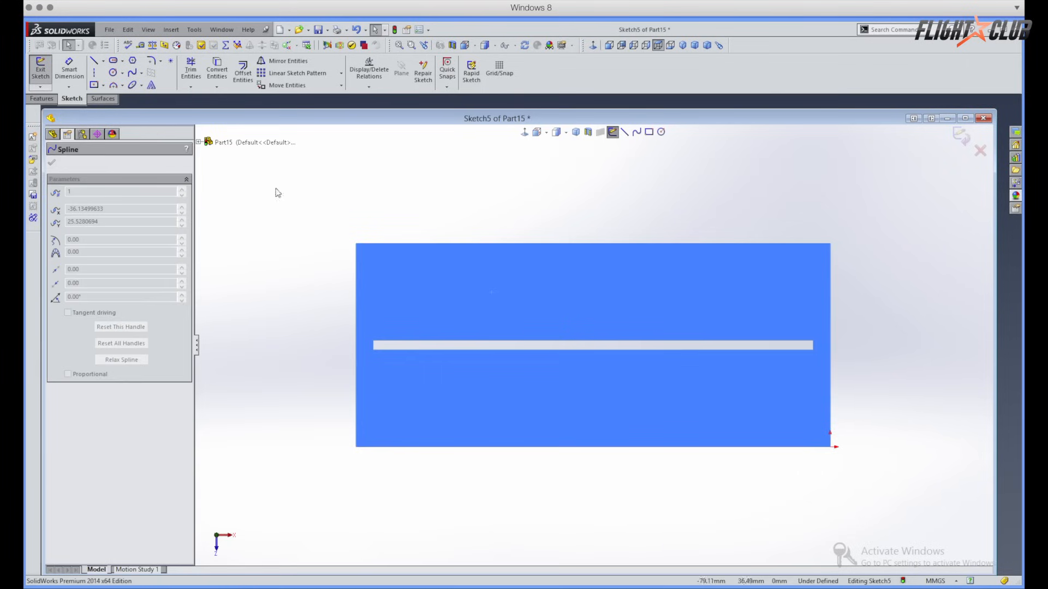
Draw a spline from the face's top-left corner to the centerline and bend it into a smooth dip
{"action": "left_click", "coordinate": [94, 60]}
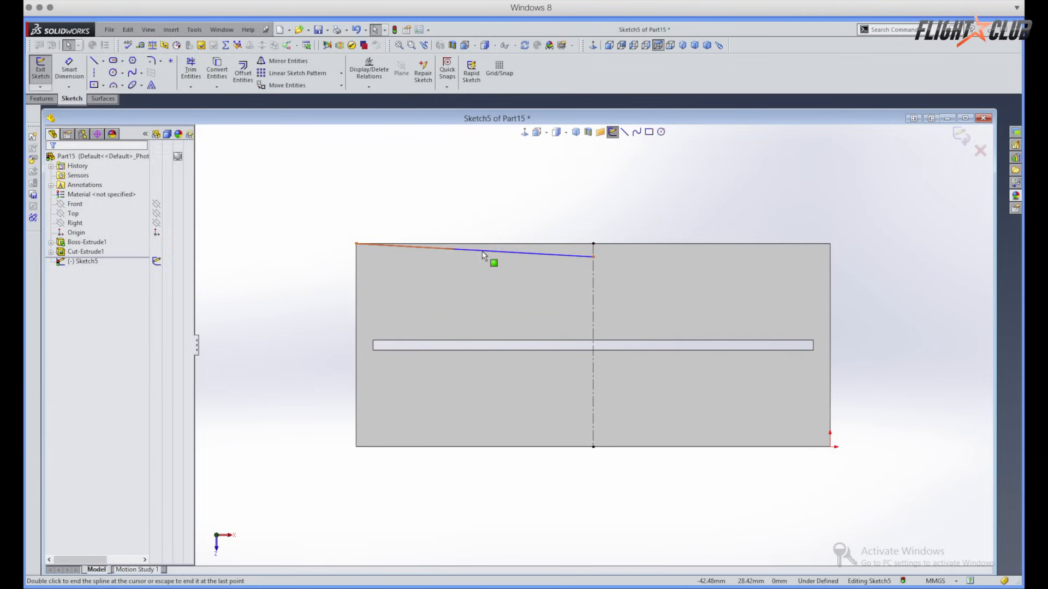
{"action": "left_click", "coordinate": [491, 265]}
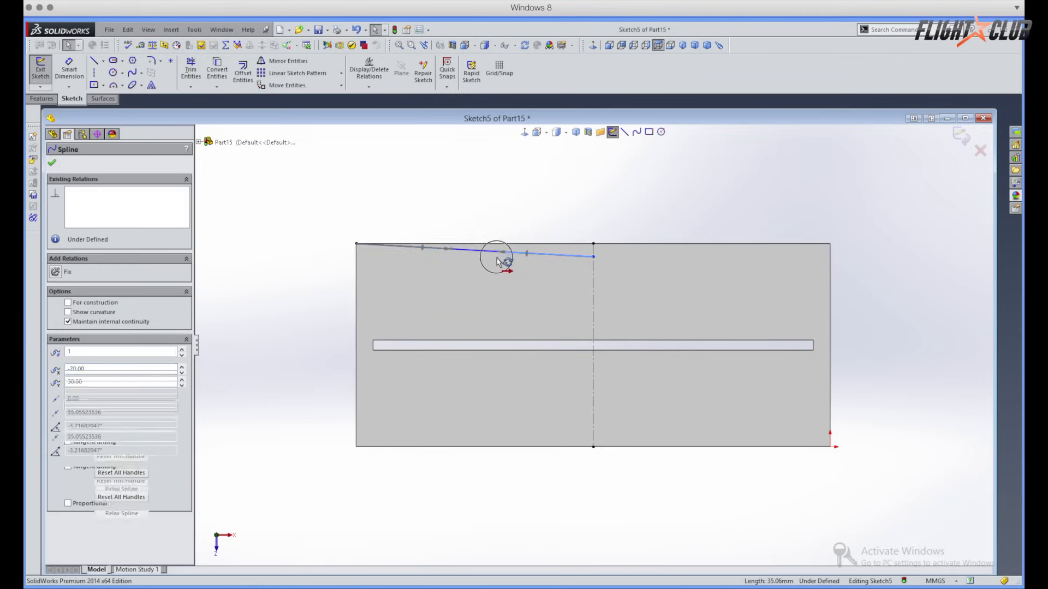
{"action": "left_click_drag", "start_coordinate": [494, 258], "coordinate": [415, 267]}
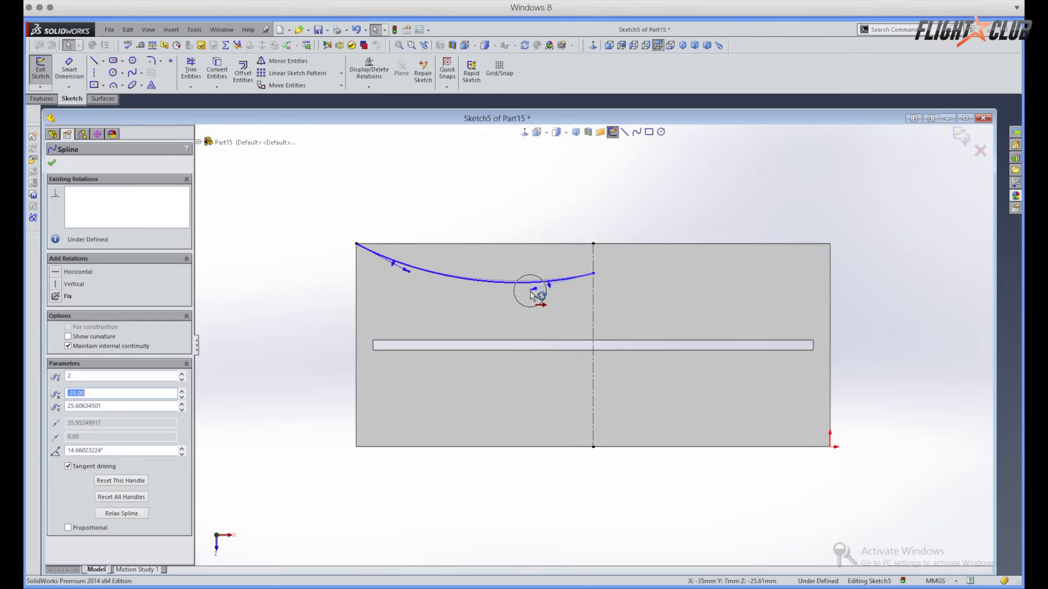
{"action": "left_click_drag", "start_coordinate": [538, 293], "coordinate": [548, 292]}
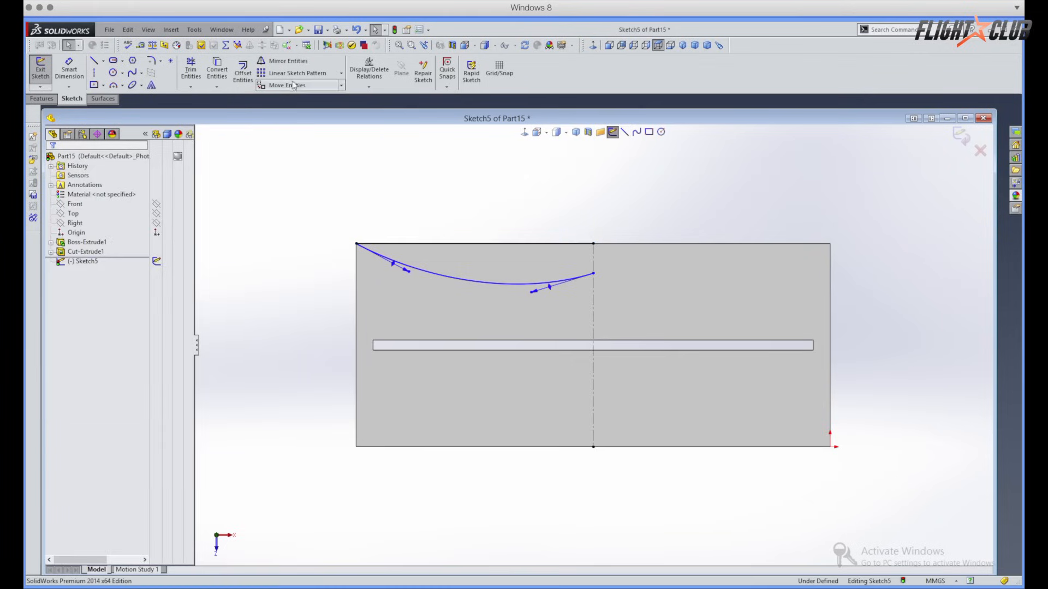
Mirror the spline and top line across the vertical centerline
{"action": "left_click", "coordinate": [287, 61]}
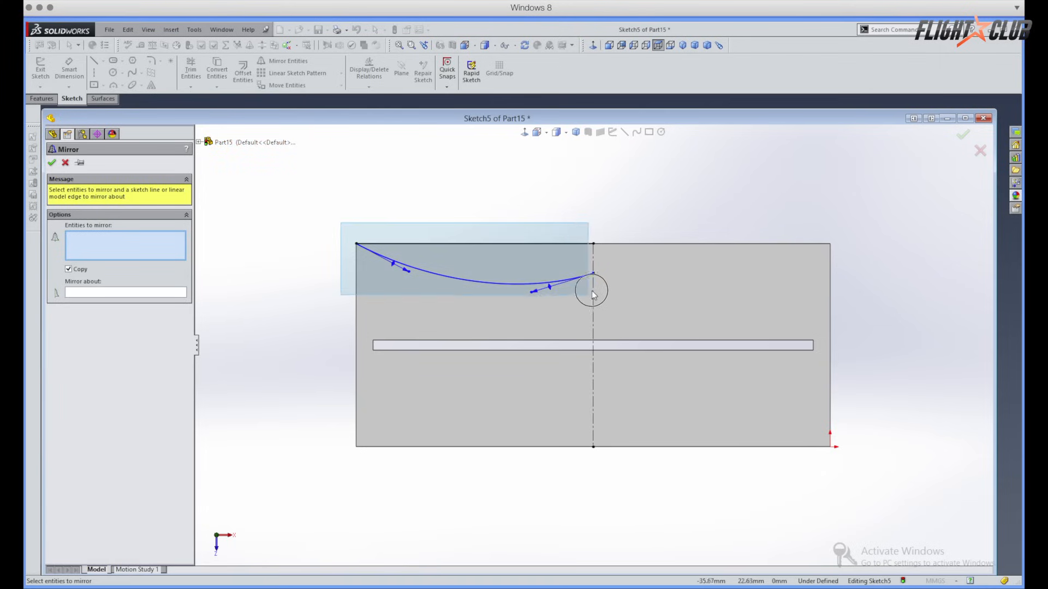
{"action": "left_click", "coordinate": [589, 291]}
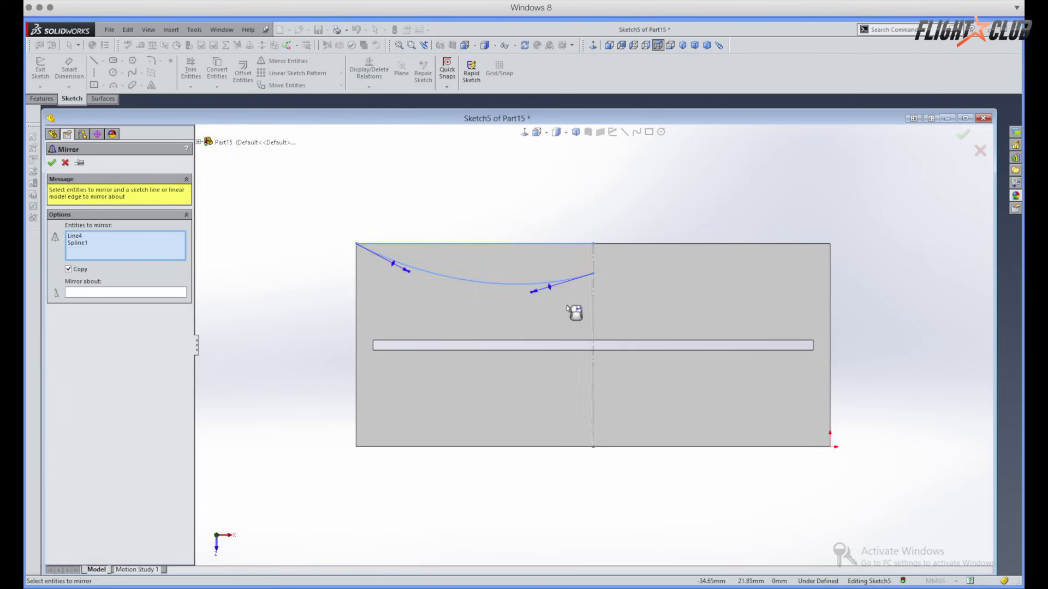
{"action": "left_click", "coordinate": [592, 312]}
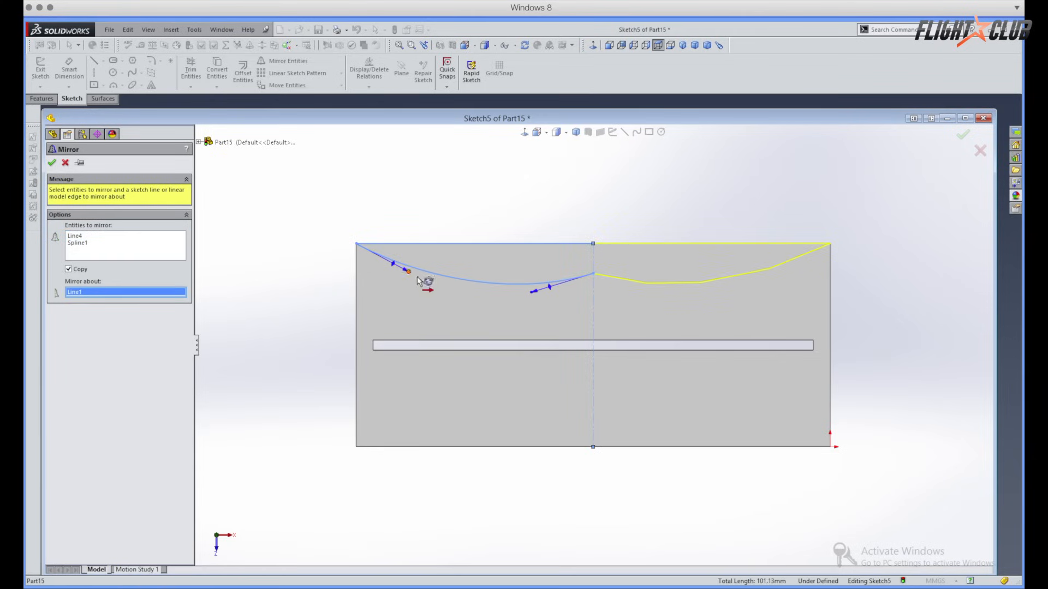
{"action": "mouse_move", "coordinate": [533, 247]}
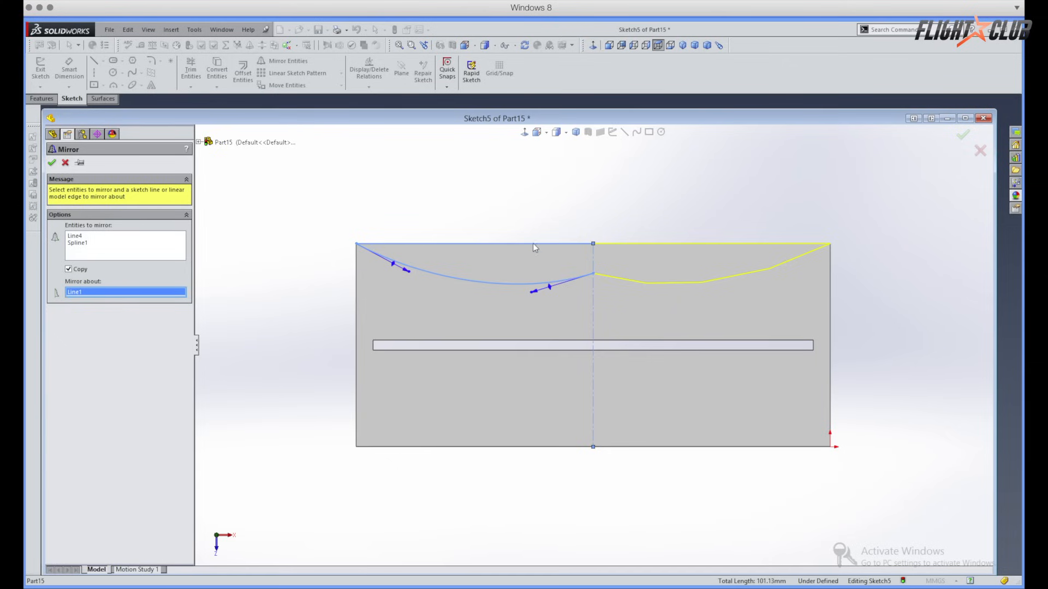
{"action": "mouse_move", "coordinate": [275, 220]}
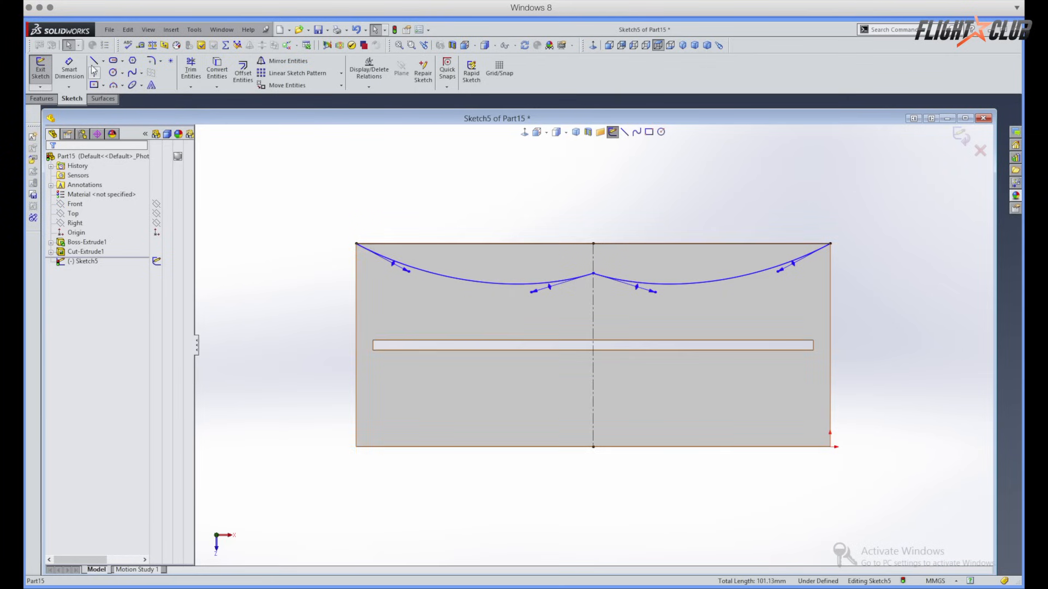
Draw a 3-point arc along the bottom edge from corner to corner, bulging upward
{"action": "left_click", "coordinate": [94, 60]}
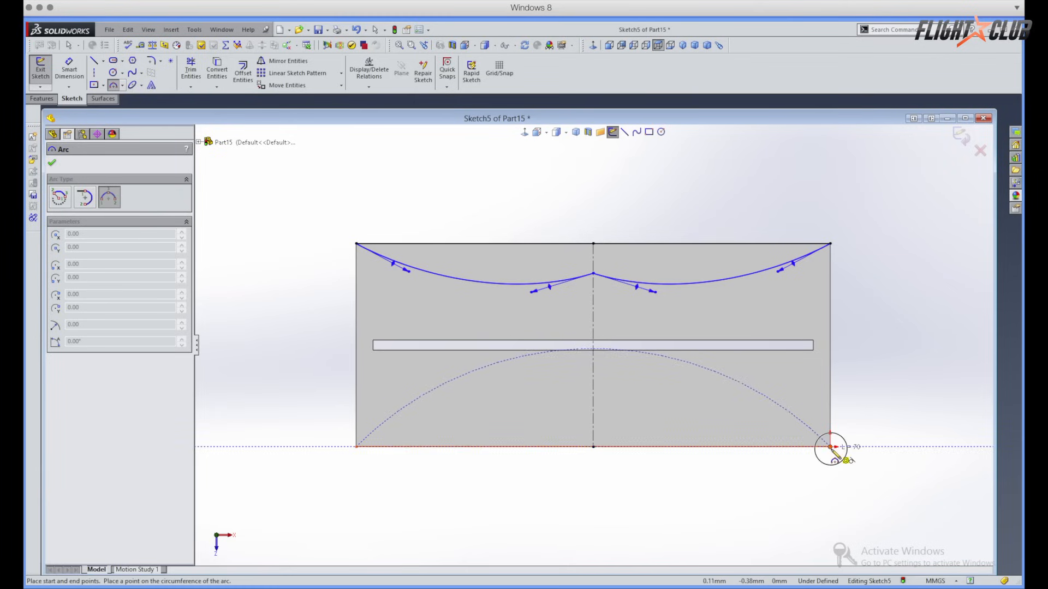
{"action": "left_click_drag", "start_coordinate": [830, 446], "coordinate": [590, 418]}
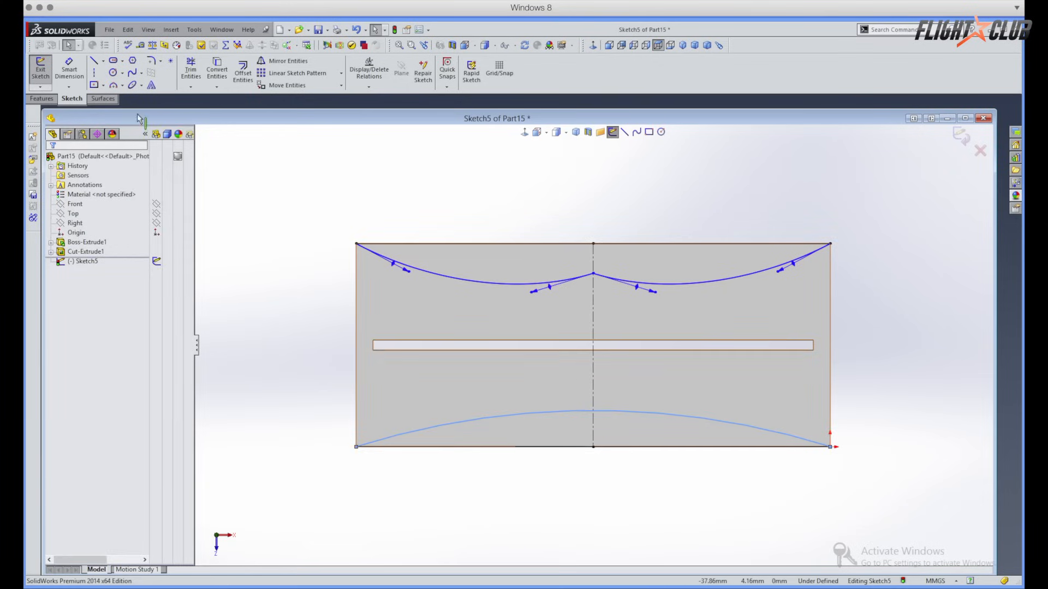
Cut the curved profile through the part as Cut-Extrude2, giving hourglass sides
{"action": "left_click", "coordinate": [41, 98]}
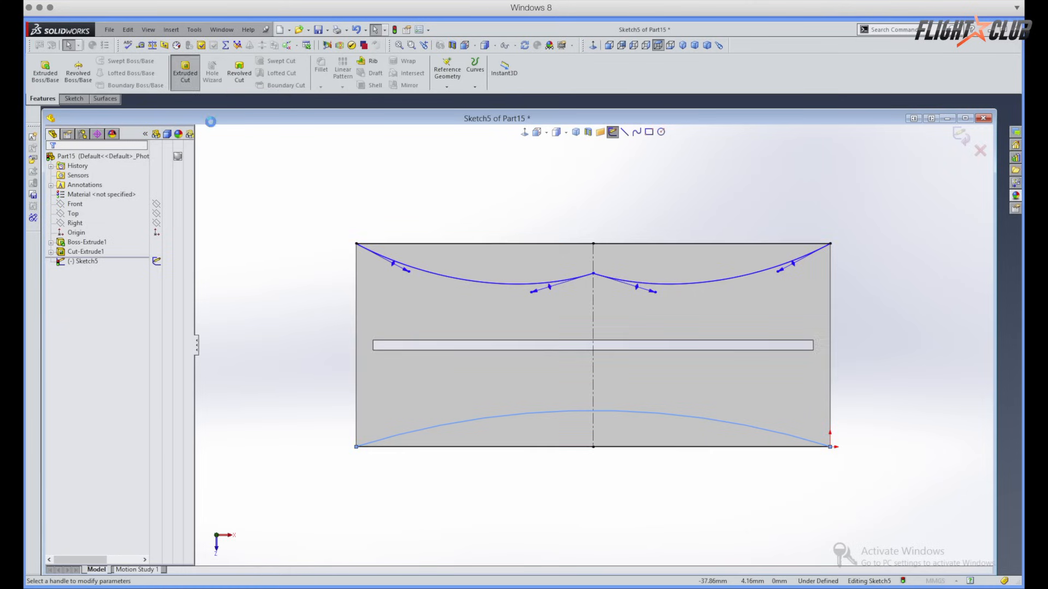
{"action": "left_click", "coordinate": [184, 68]}
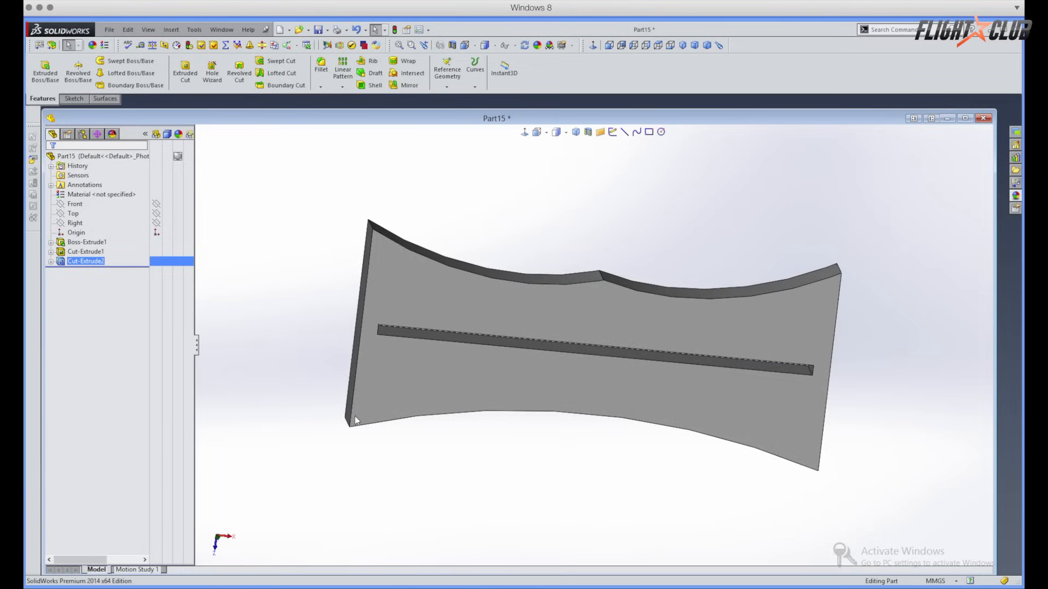
{"action": "left_click", "coordinate": [446, 323]}
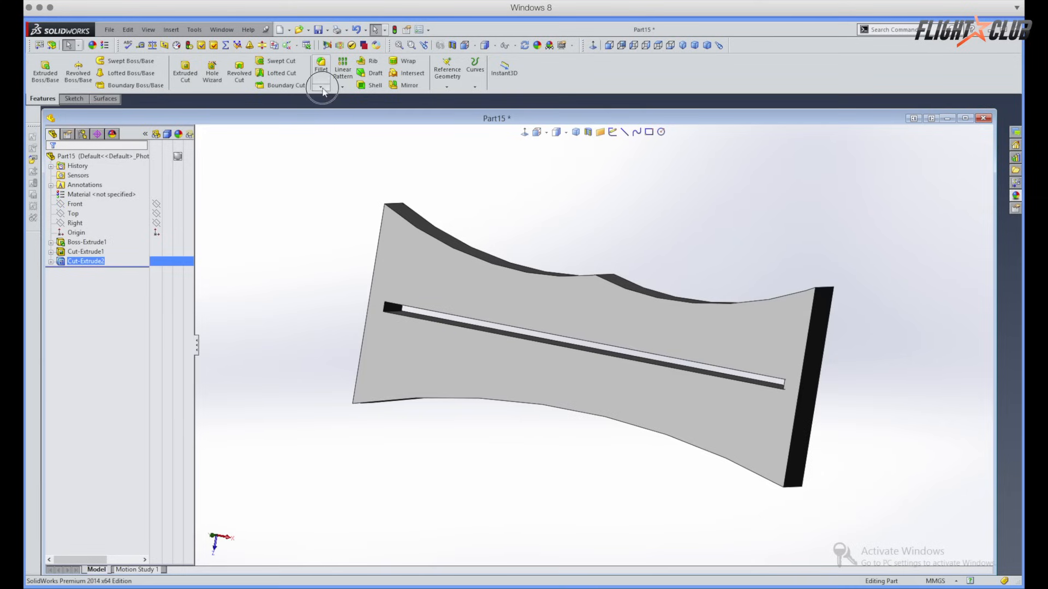
Chamfer both long slot edges at 5 mm, 45° to form a V-groove
{"action": "left_click", "coordinate": [322, 88]}
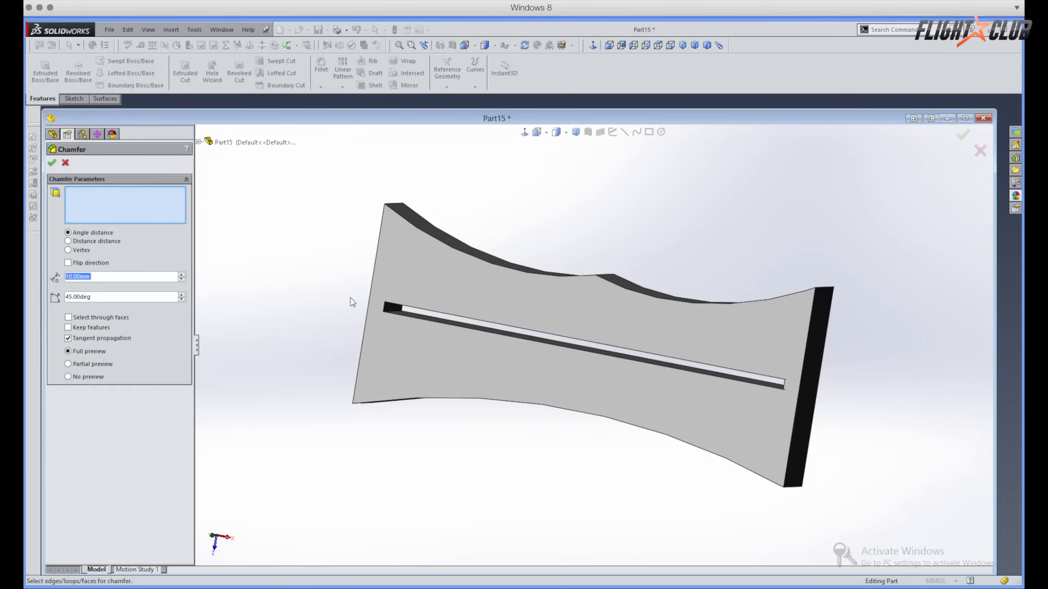
{"action": "mouse_move", "coordinate": [343, 303]}
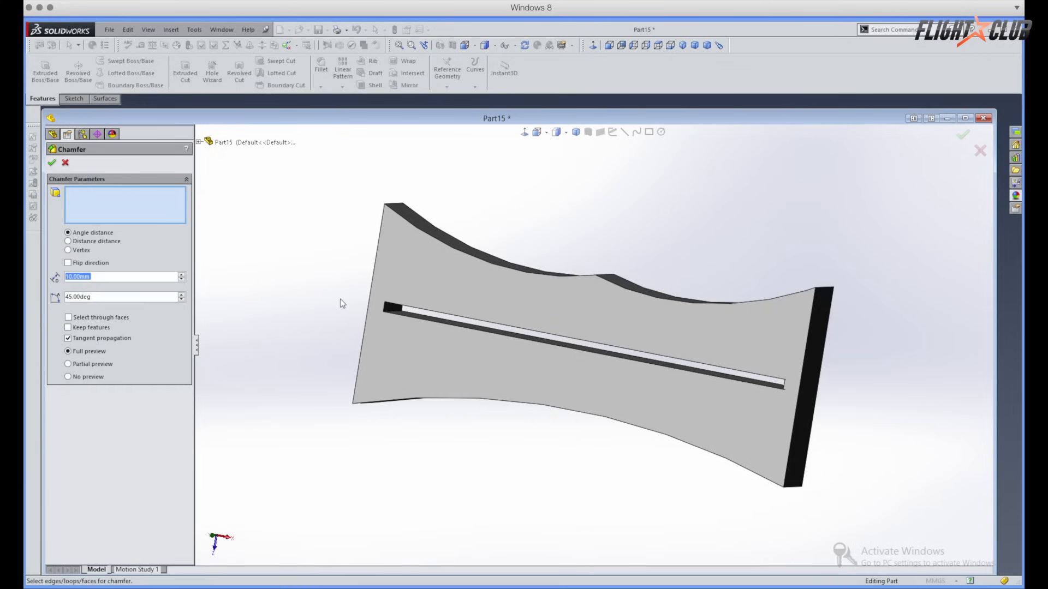
{"action": "mouse_move", "coordinate": [332, 303]}
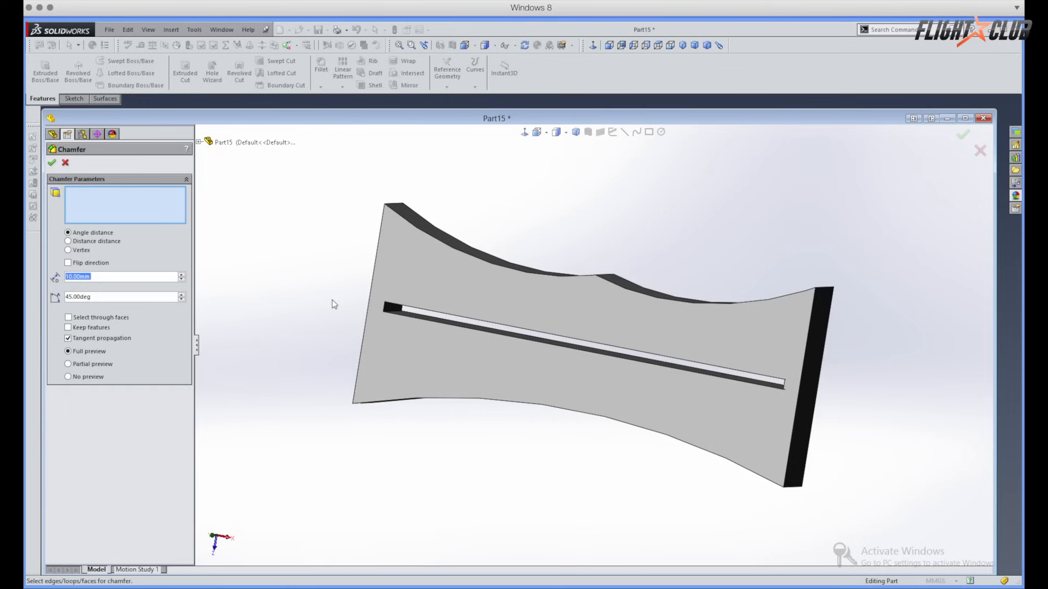
{"action": "type", "text": "0.00mm"}
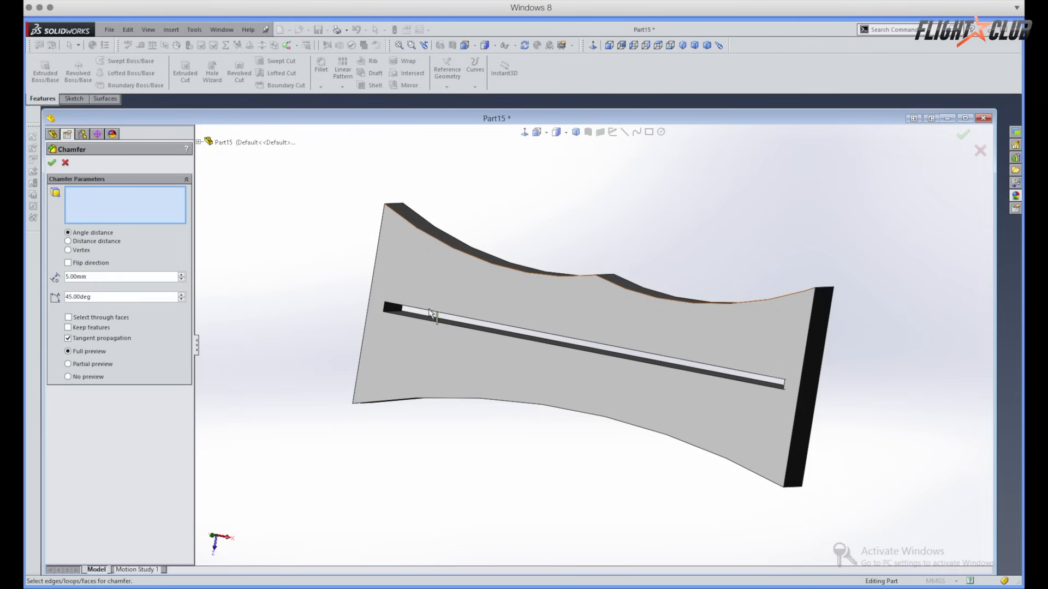
{"action": "left_click", "coordinate": [431, 314]}
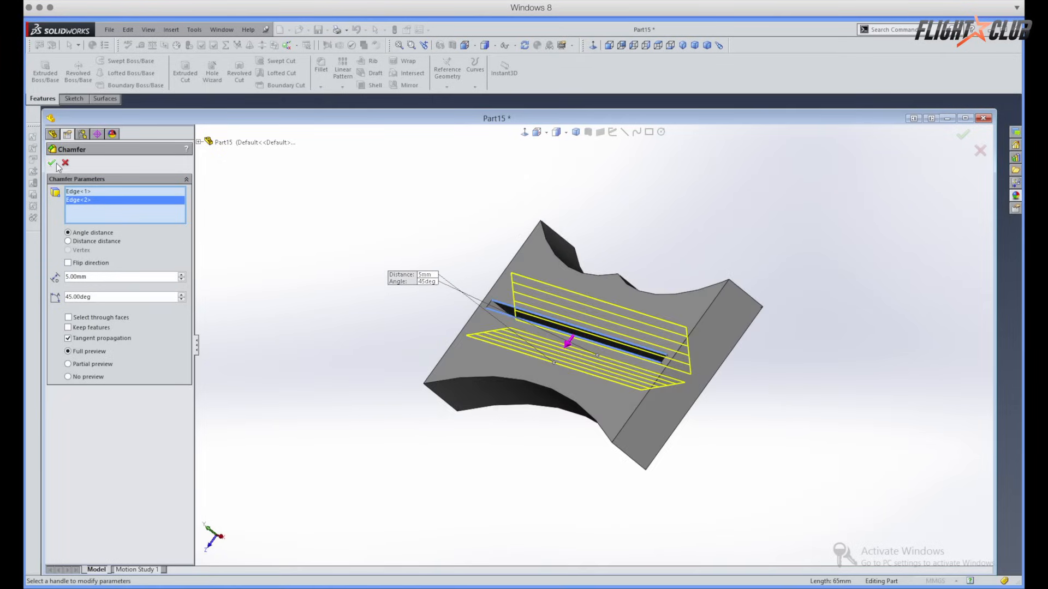
{"action": "left_click", "coordinate": [51, 164]}
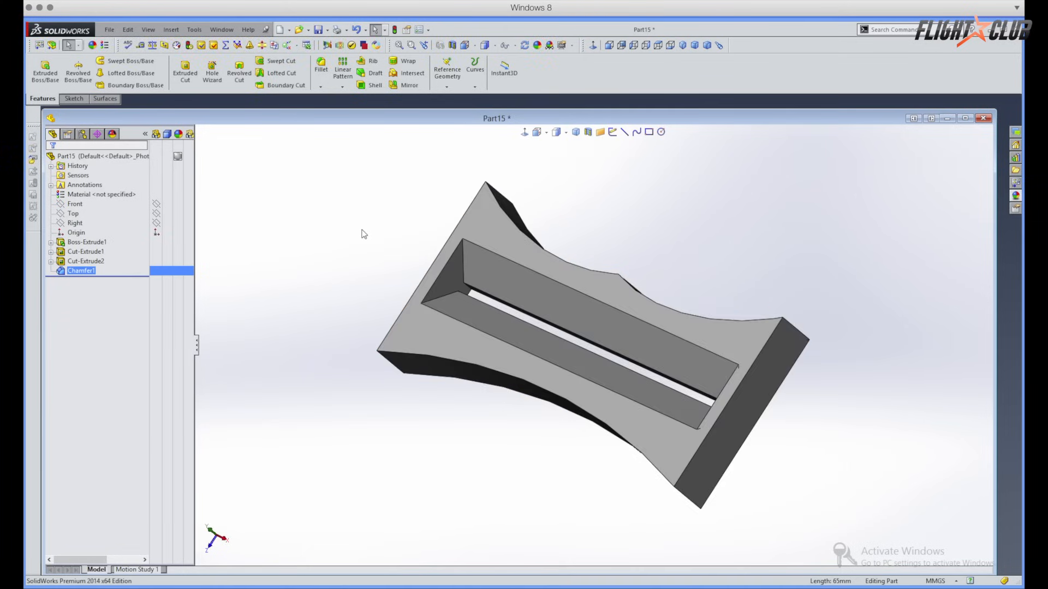
Round the outer corners and edges with a 2.00 mm Fillet1
{"action": "left_click", "coordinate": [320, 66]}
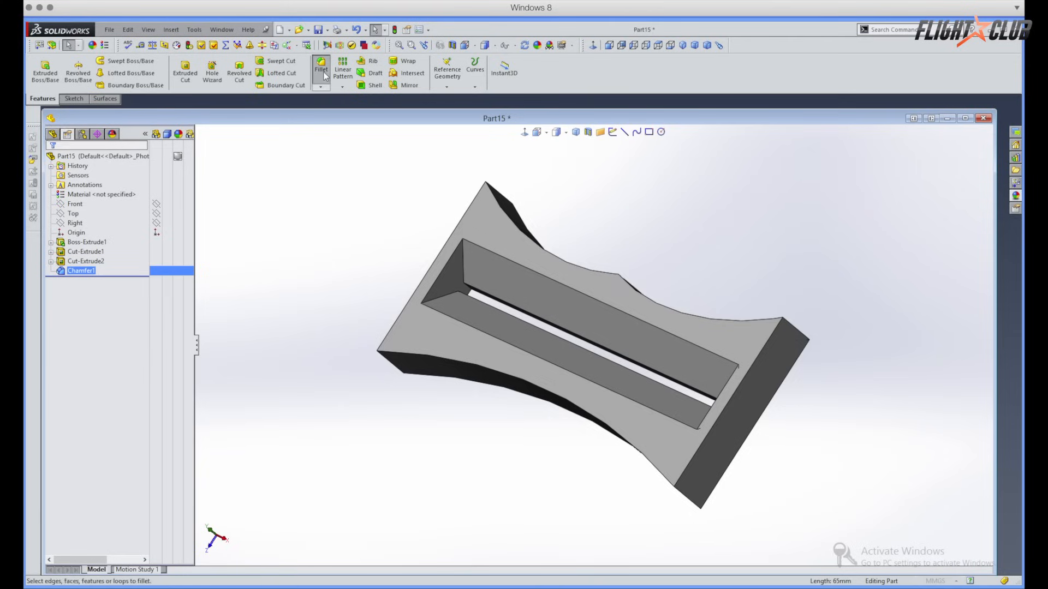
{"action": "left_click", "coordinate": [320, 68]}
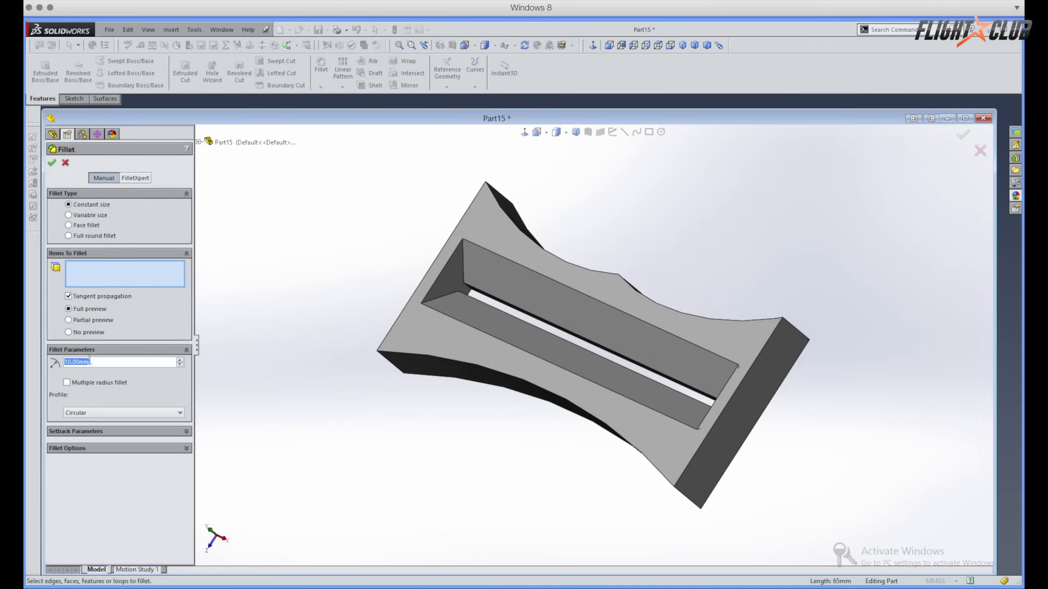
{"action": "type", "text": "2.00mm"}
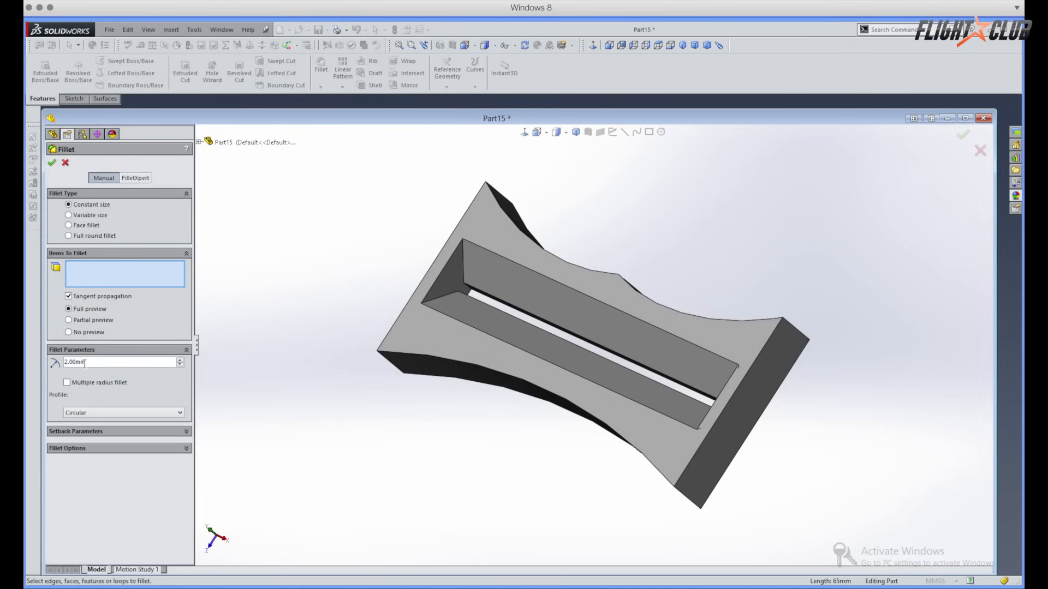
{"action": "left_click", "coordinate": [777, 334]}
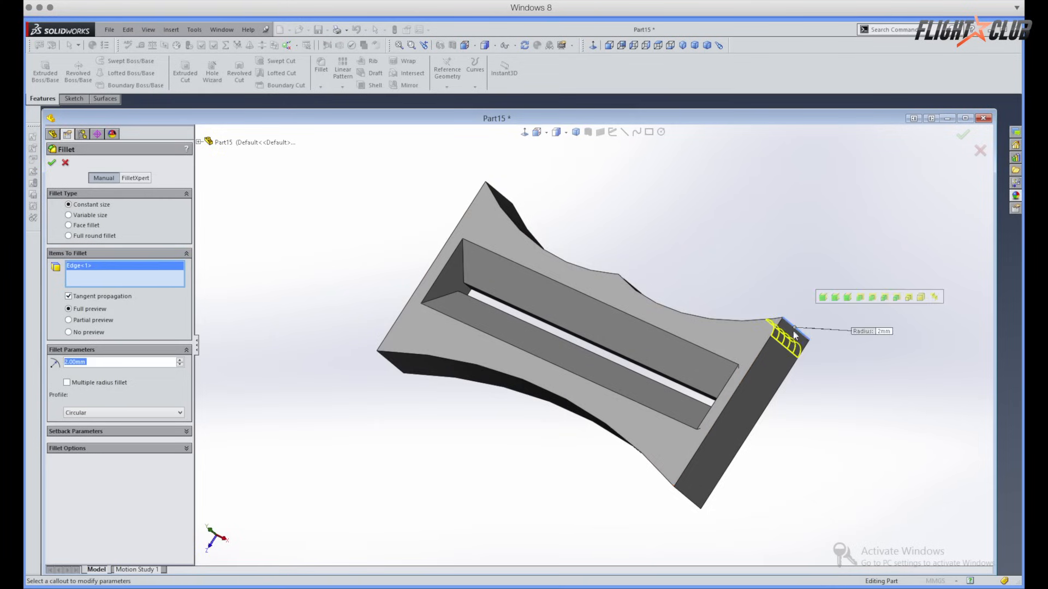
{"action": "left_click", "coordinate": [686, 498]}
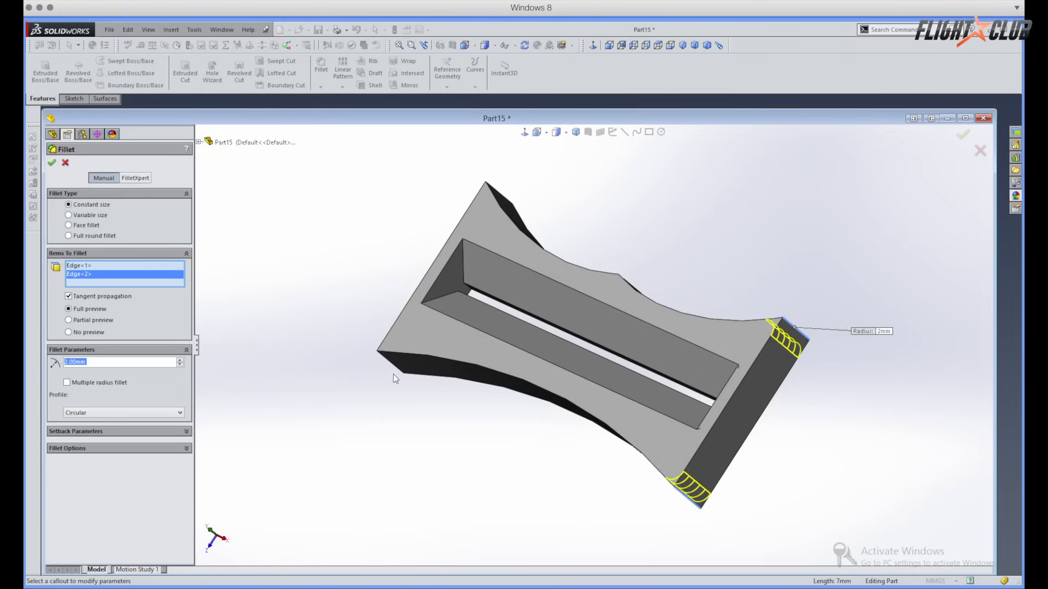
{"action": "left_click", "coordinate": [500, 197]}
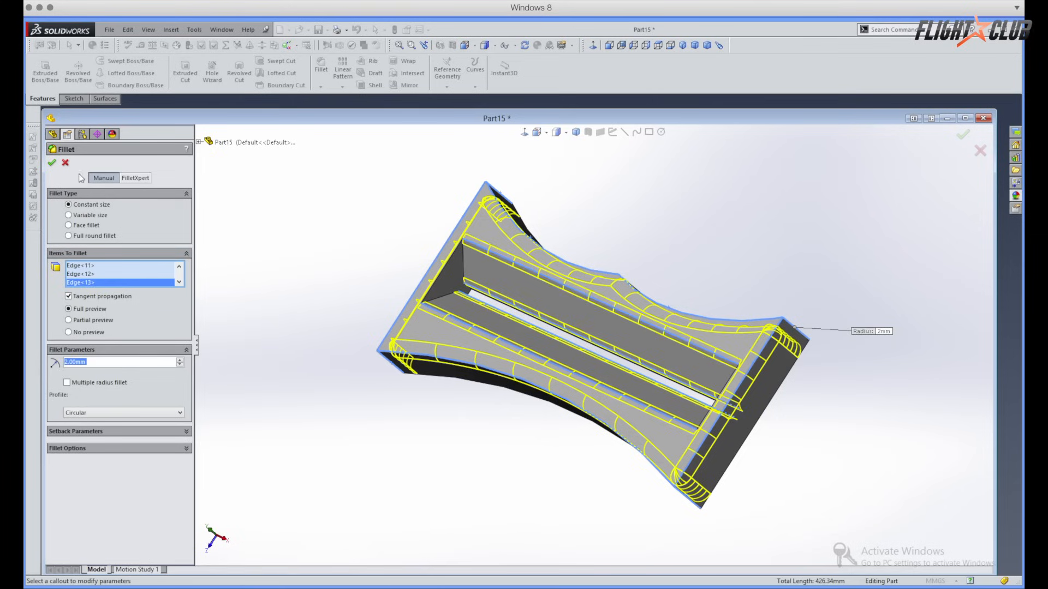
{"action": "left_click", "coordinate": [52, 164]}
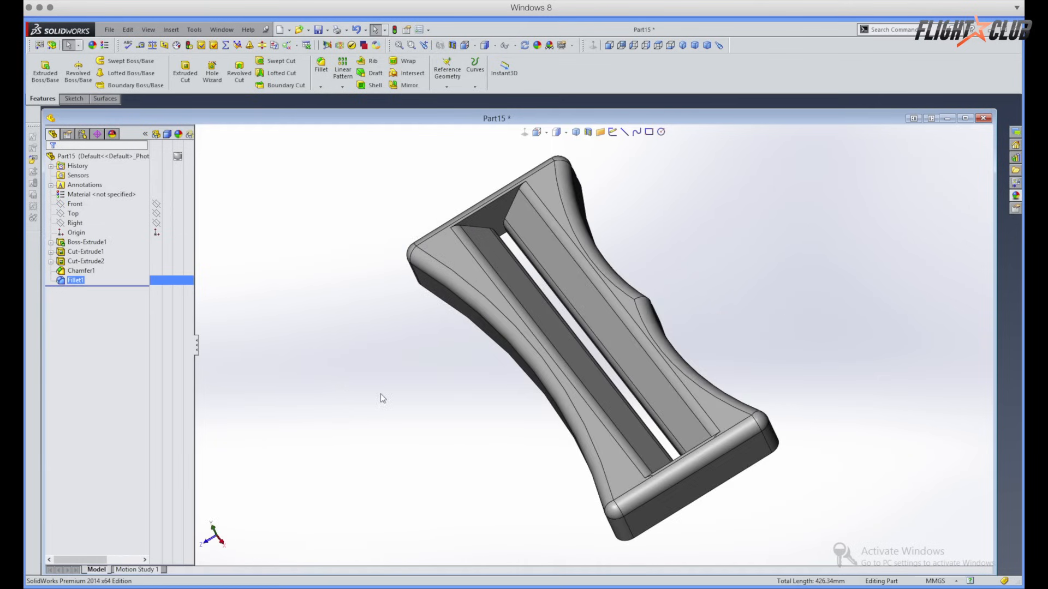
{"action": "mouse_move", "coordinate": [450, 232]}
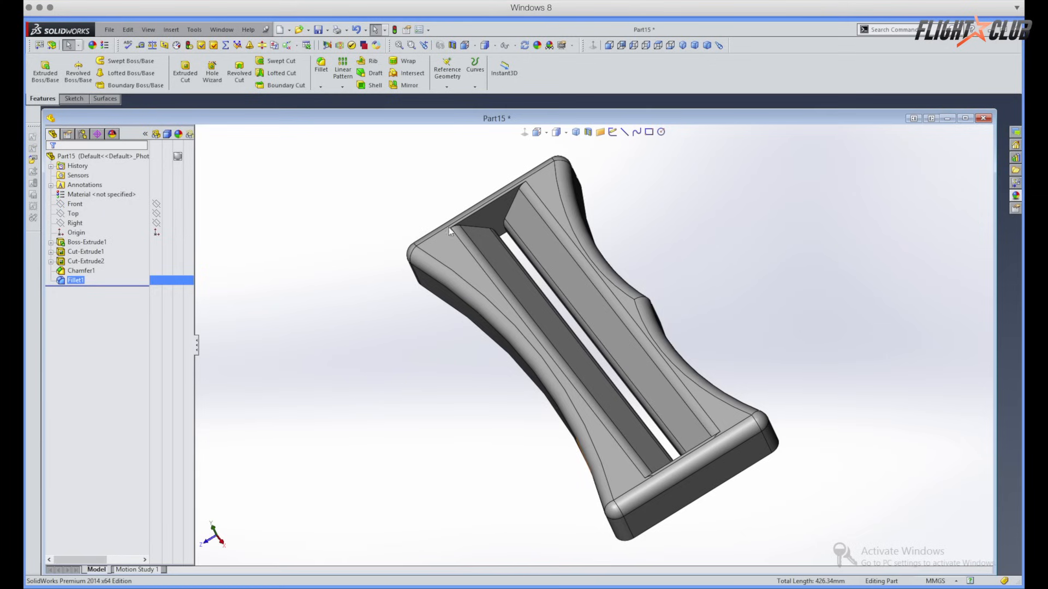
Save the part as TOOTHPASTE-SQUEEZER STL in the TEST folder
{"action": "left_click", "coordinate": [327, 30]}
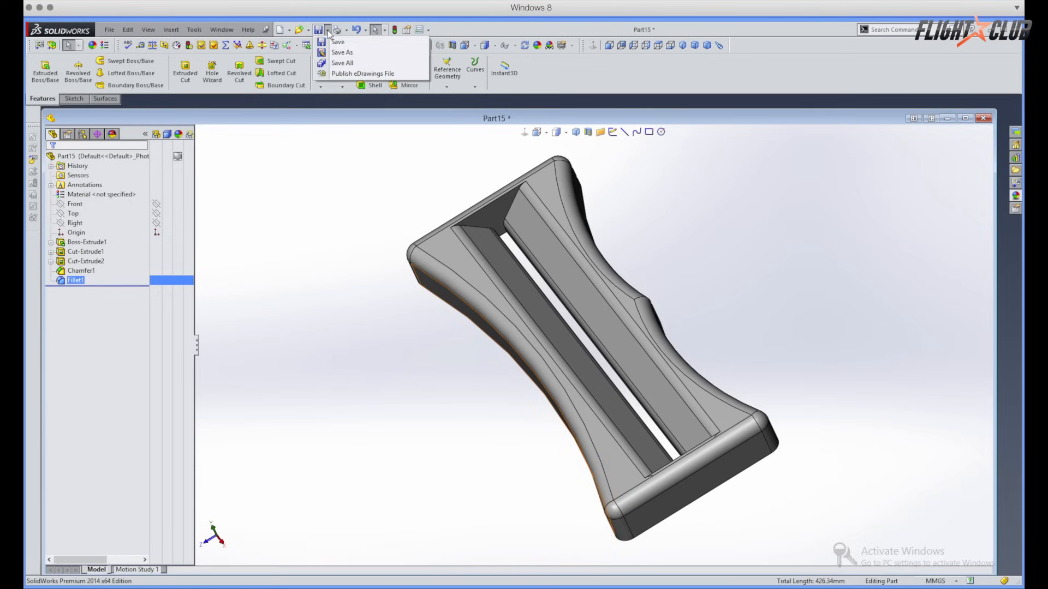
{"action": "left_click", "coordinate": [342, 52]}
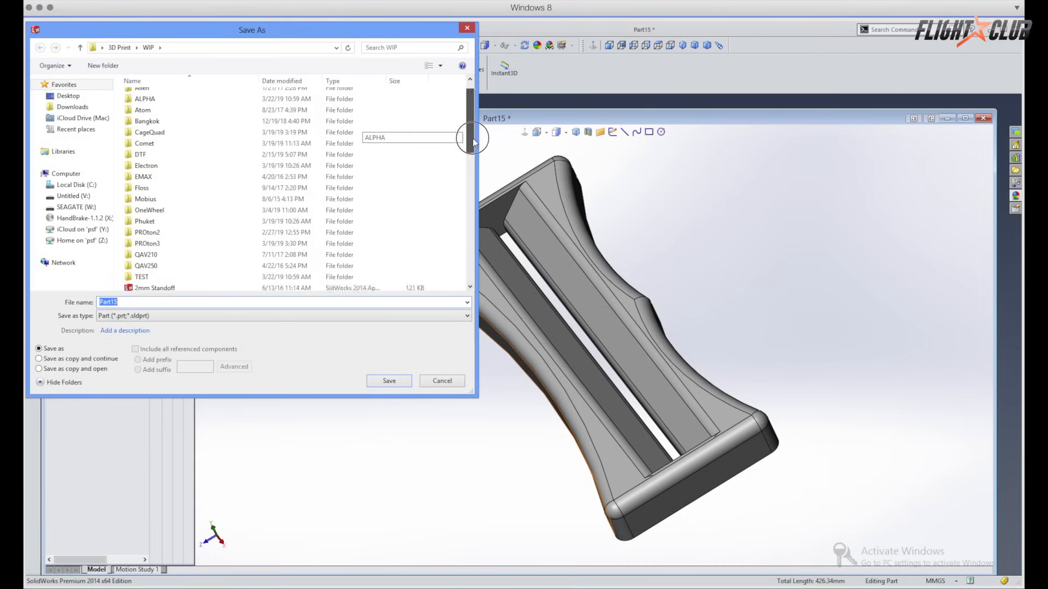
{"action": "double_click", "coordinate": [142, 277]}
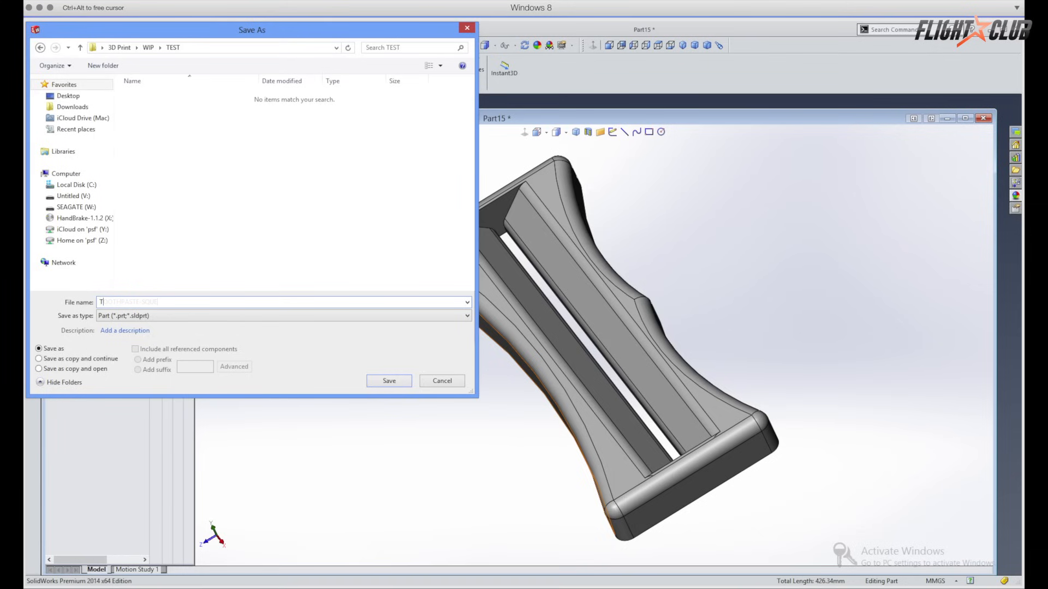
{"action": "type", "text": "TOOTHPASTE-SQUEEZER"}
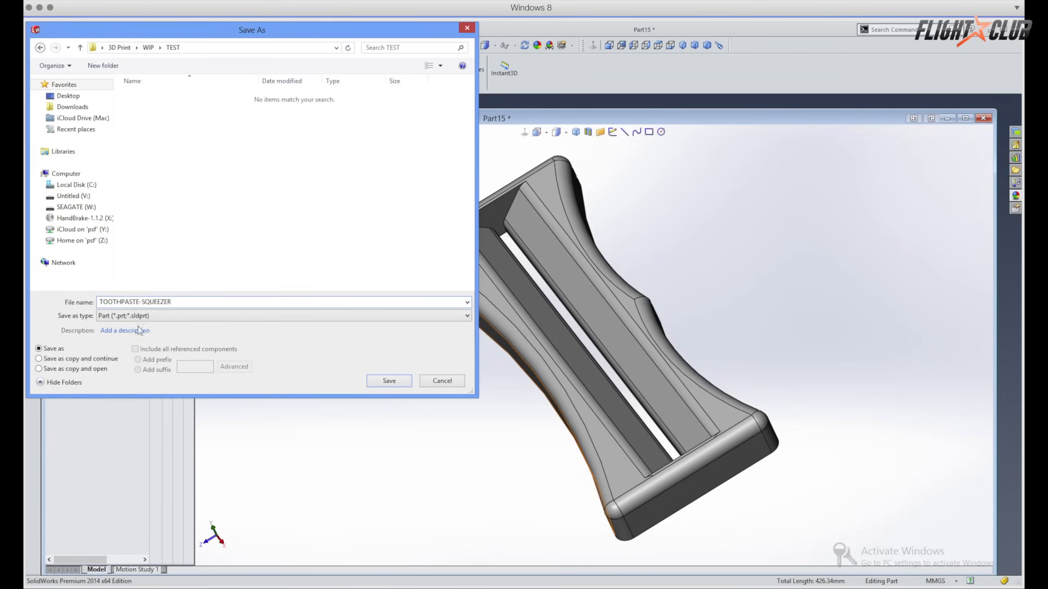
{"action": "left_click", "coordinate": [463, 317]}
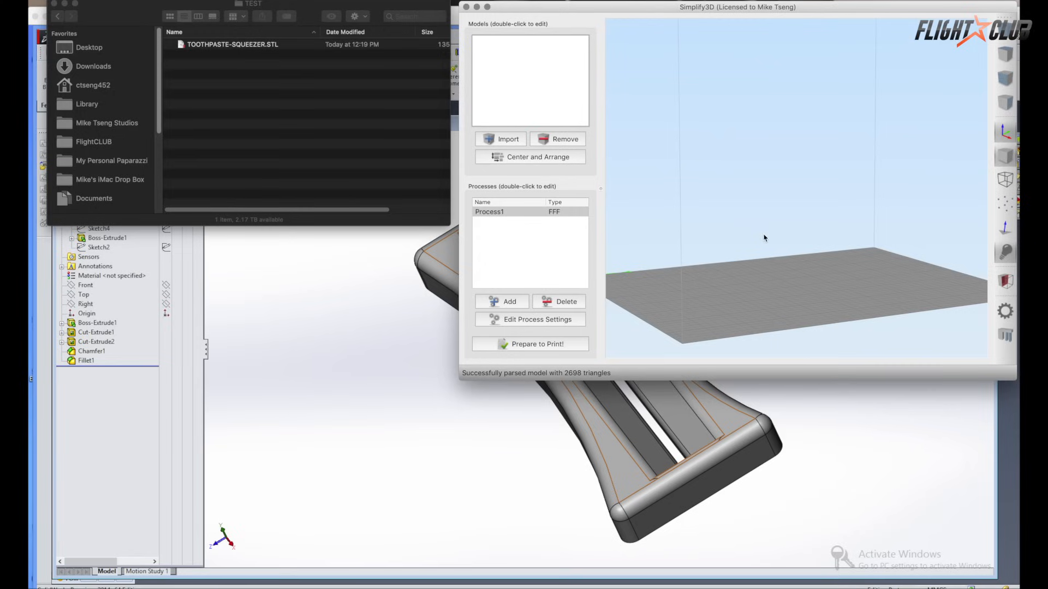
{"action": "mouse_move", "coordinate": [397, 88]}
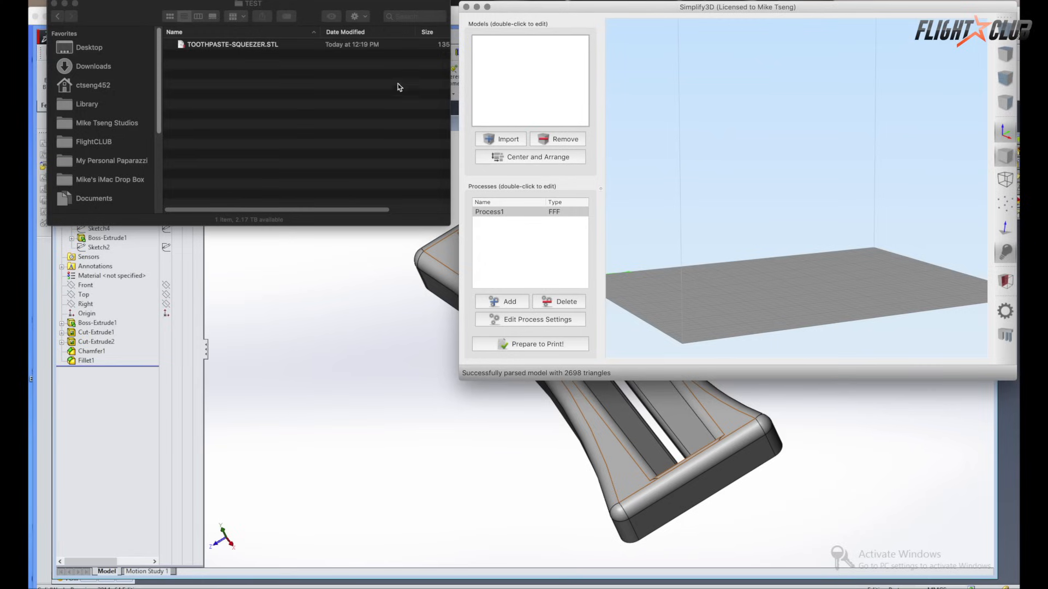
Import TOOTHPASTE-SQUEEZER, lay it flat on the bed, and slice it for a 27-minute build
{"action": "left_click", "coordinate": [500, 140]}
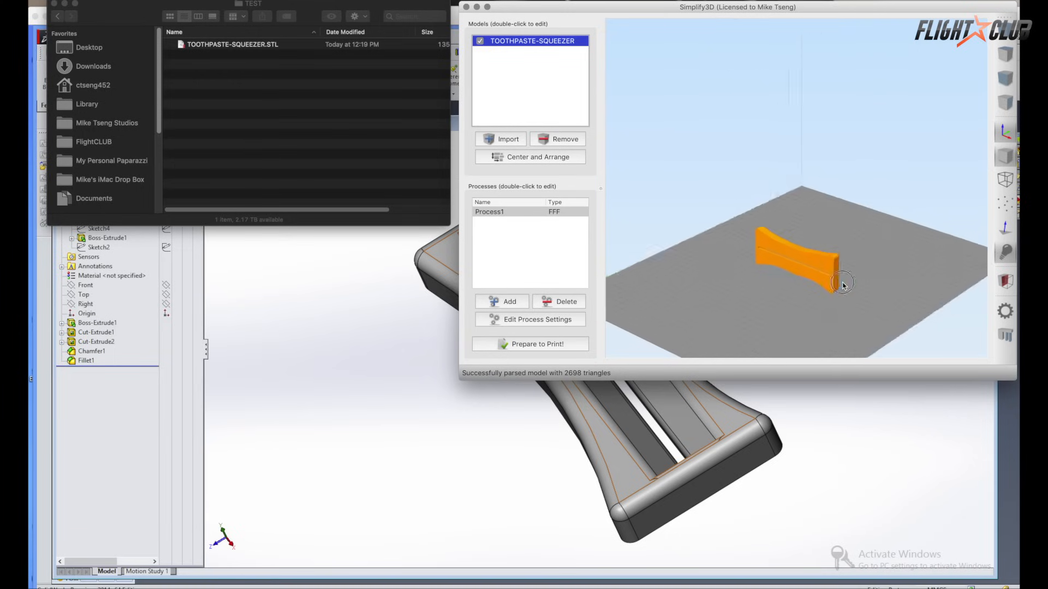
{"action": "left_click_drag", "start_coordinate": [844, 282], "coordinate": [817, 299]}
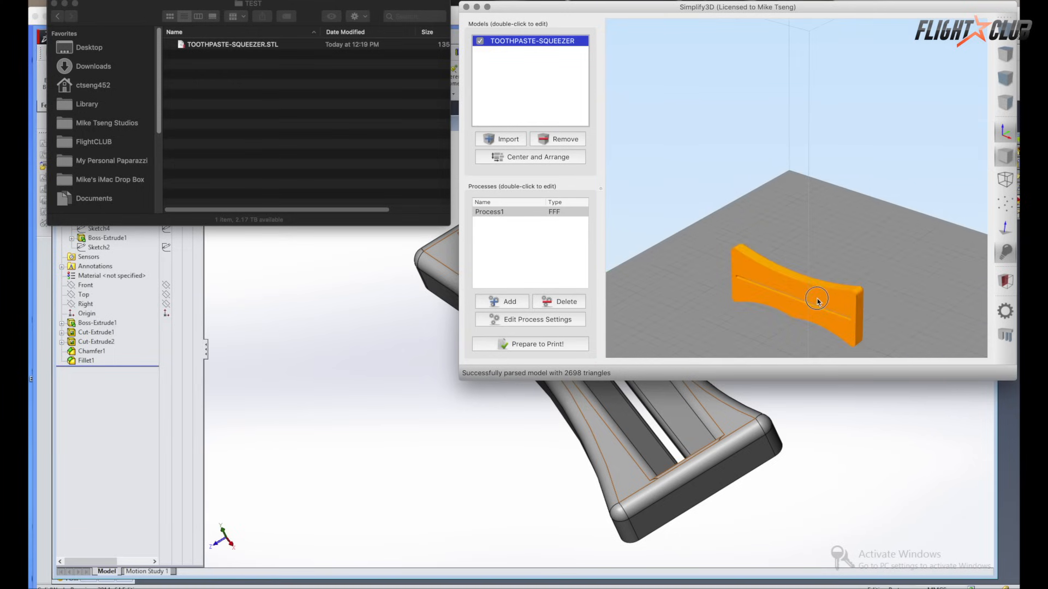
{"action": "double_click", "coordinate": [532, 41]}
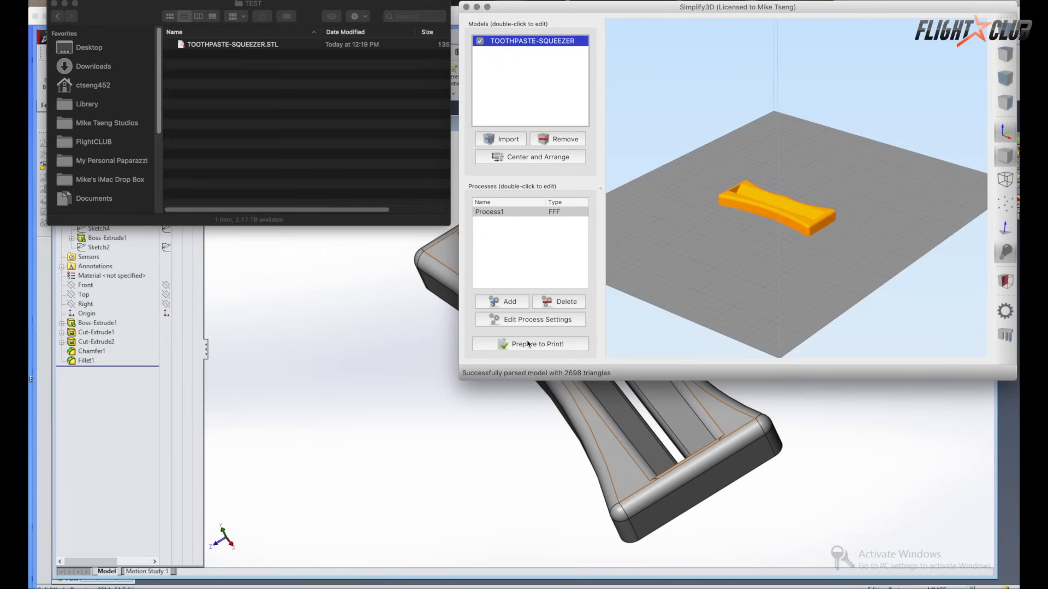
{"action": "left_click", "coordinate": [530, 343]}
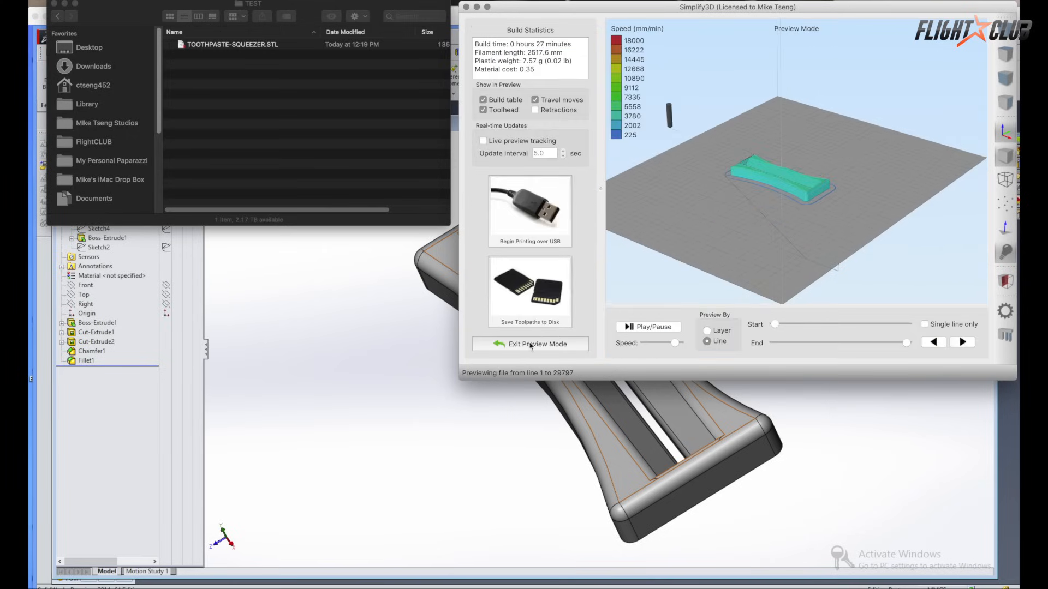